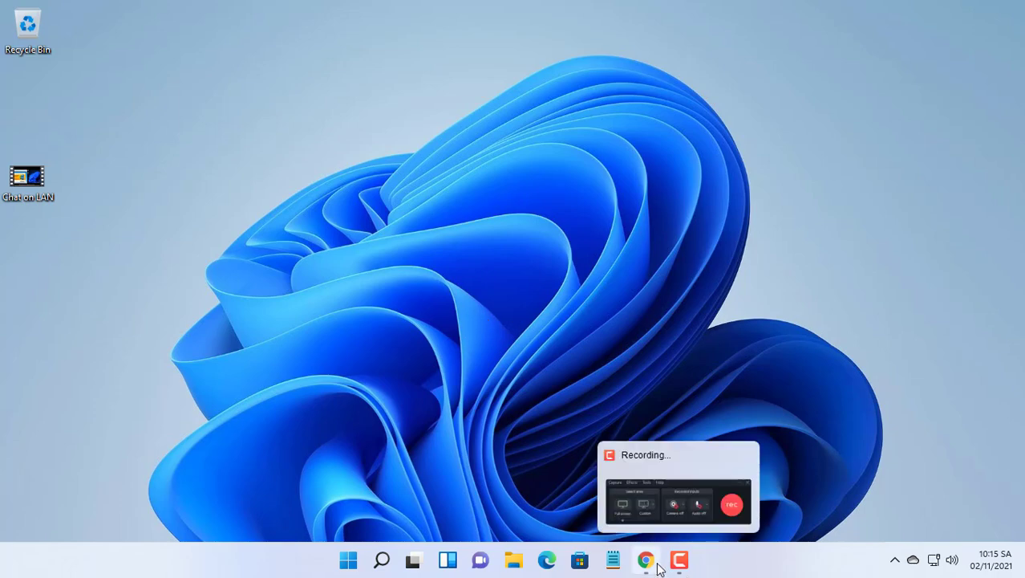
Download the OBS Studio 27.1.3 Windows installer from obsproject.com in Chrome and launch it.
{"action": "left_click", "coordinate": [646, 559]}
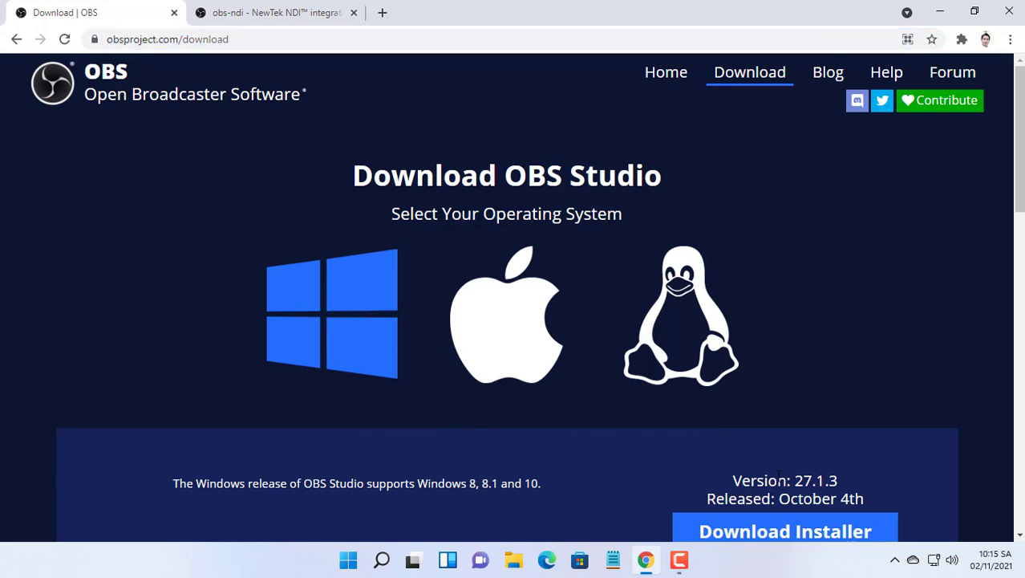
{"action": "left_click", "coordinate": [784, 530]}
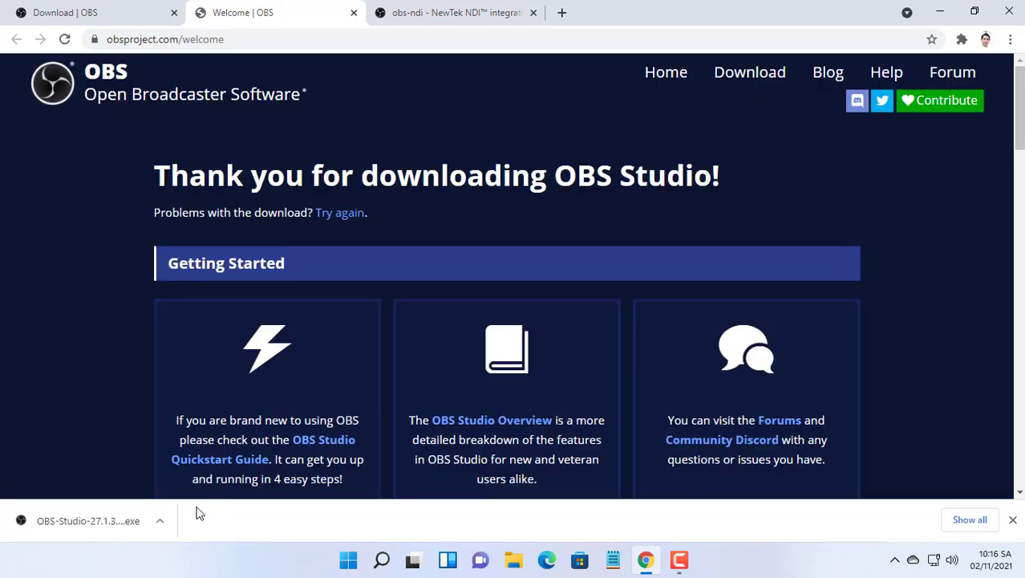
{"action": "left_click", "coordinate": [89, 519]}
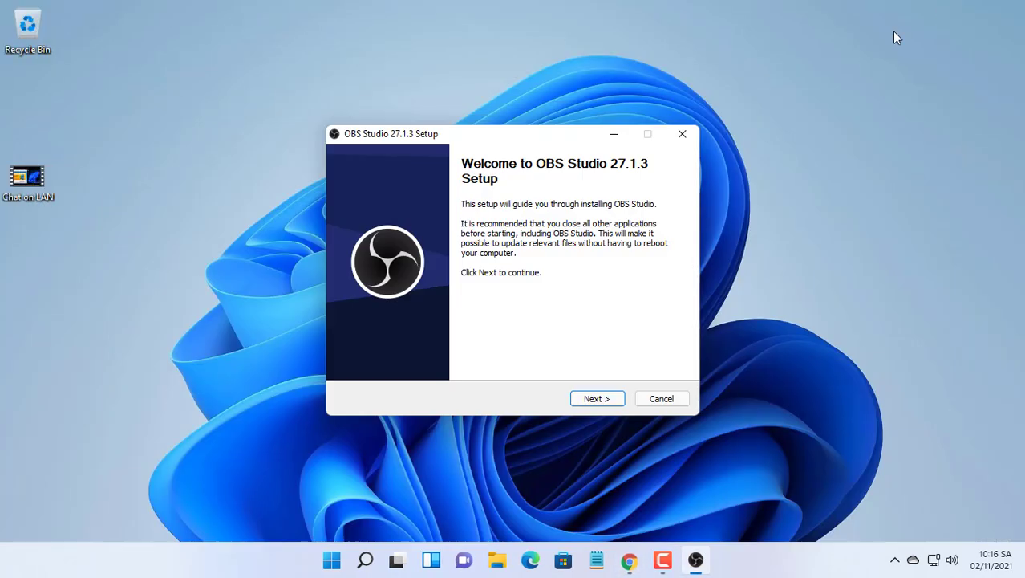
Install OBS Studio 27.1.3 into C:\Program Files\obs-studio, finish setup, and return to Chrome.
{"action": "left_click", "coordinate": [596, 398]}
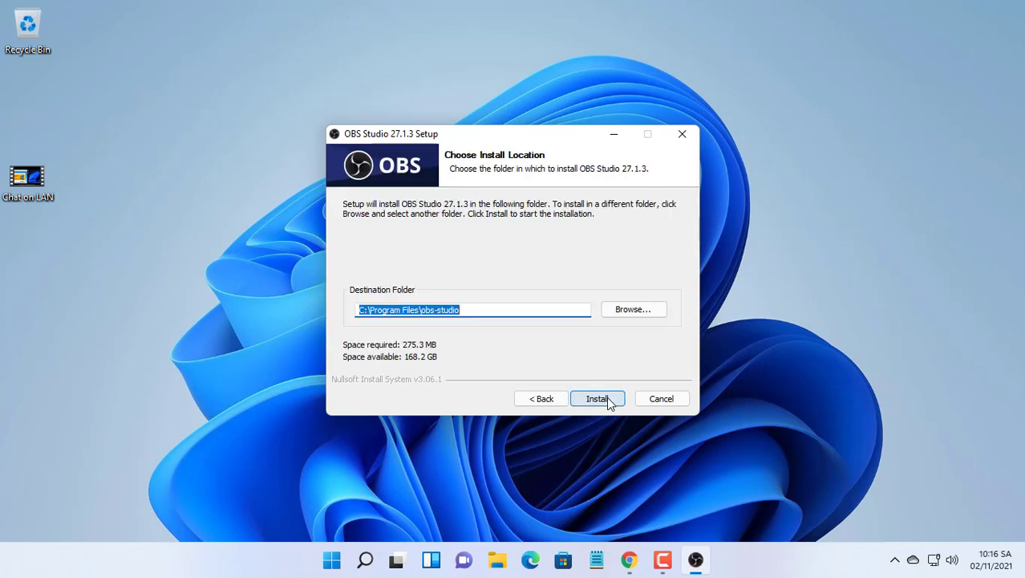
{"action": "left_click", "coordinate": [597, 398]}
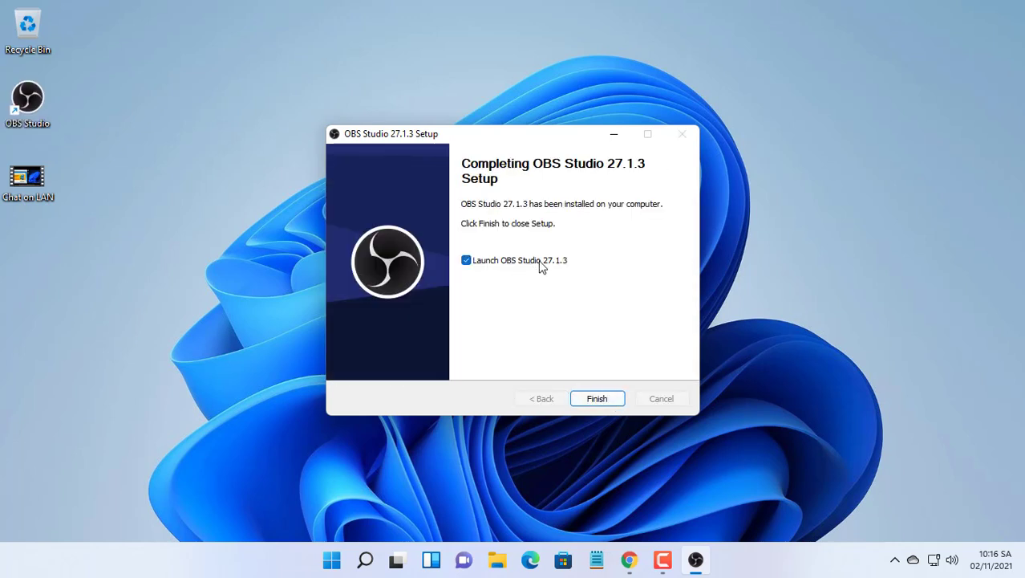
{"action": "left_click", "coordinate": [596, 398]}
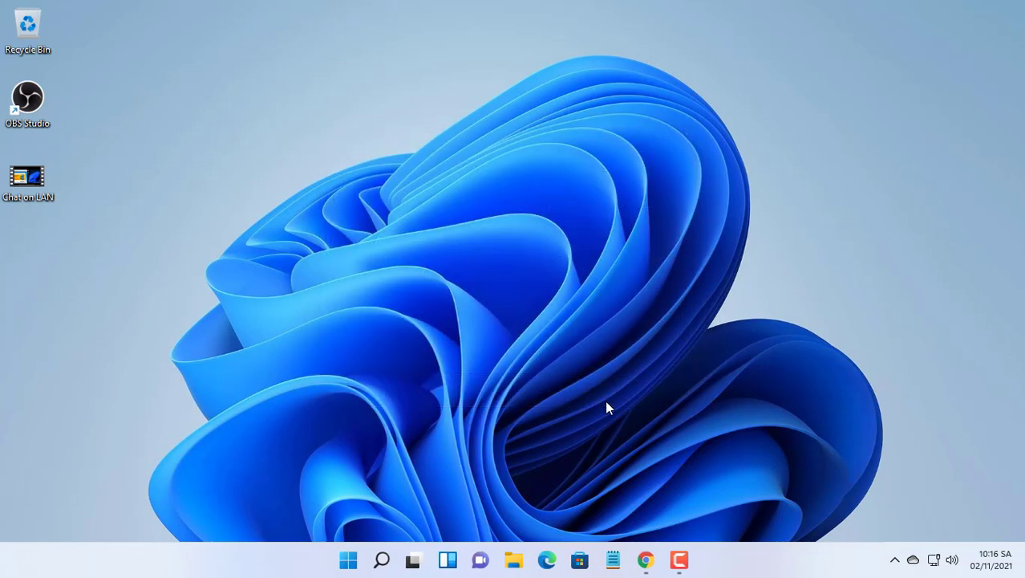
{"action": "left_click", "coordinate": [646, 559]}
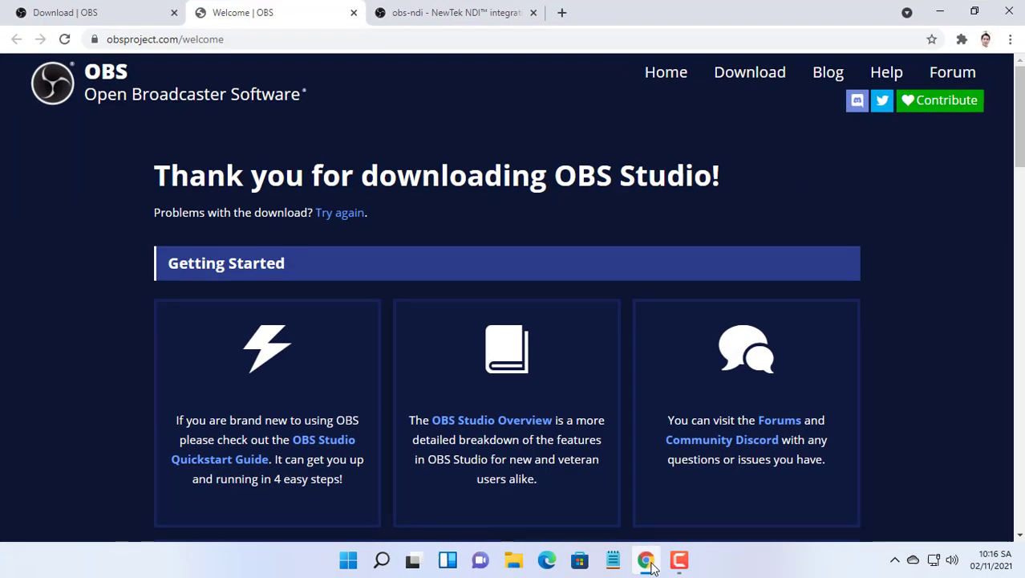
From the obs-ndi GitHub release Assets, download obs-ndi-4.9.0-Windows-Installer.exe and run it.
{"action": "left_click", "coordinate": [453, 12]}
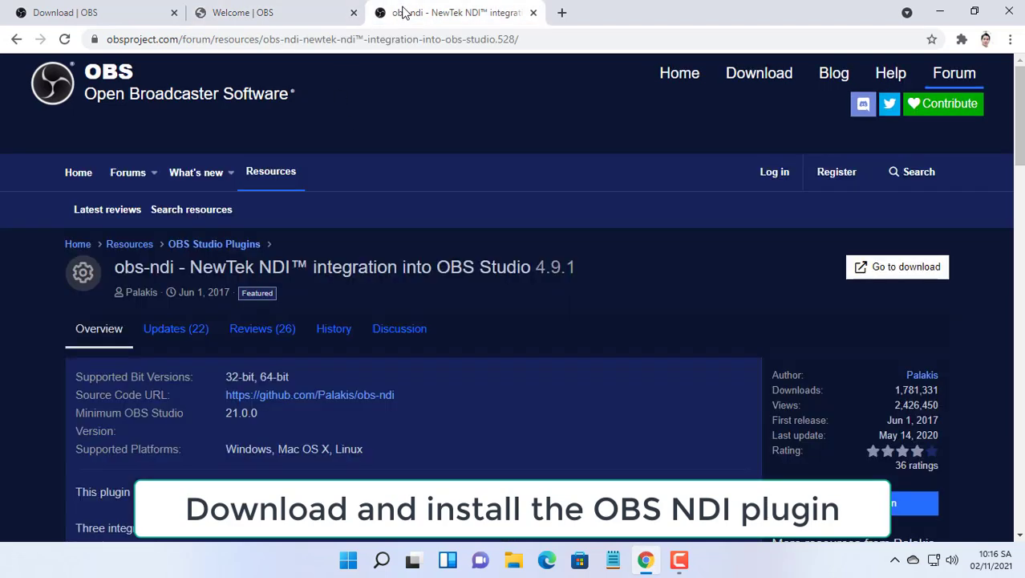
{"action": "left_click", "coordinate": [321, 39]}
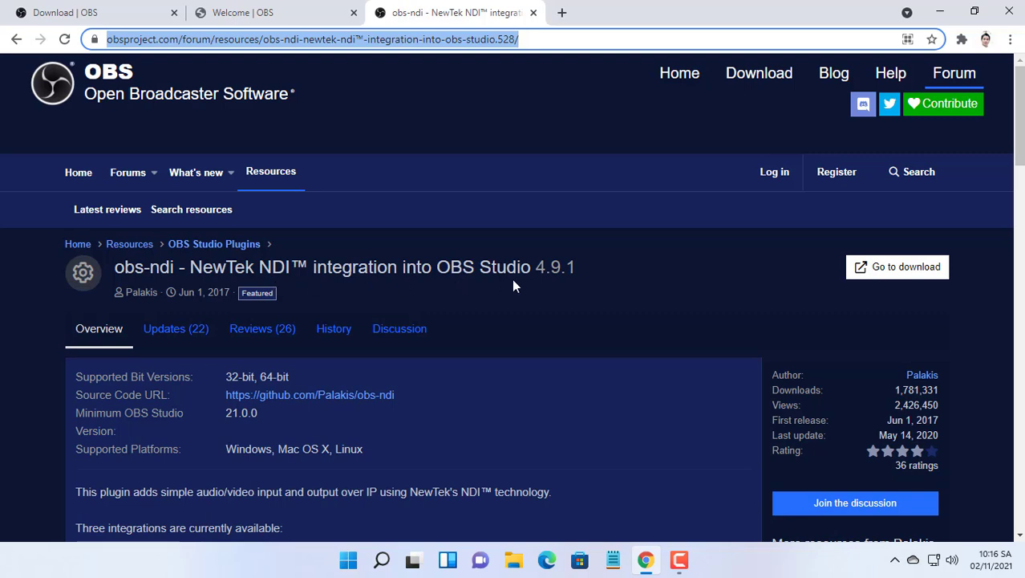
{"action": "left_click", "coordinate": [897, 266]}
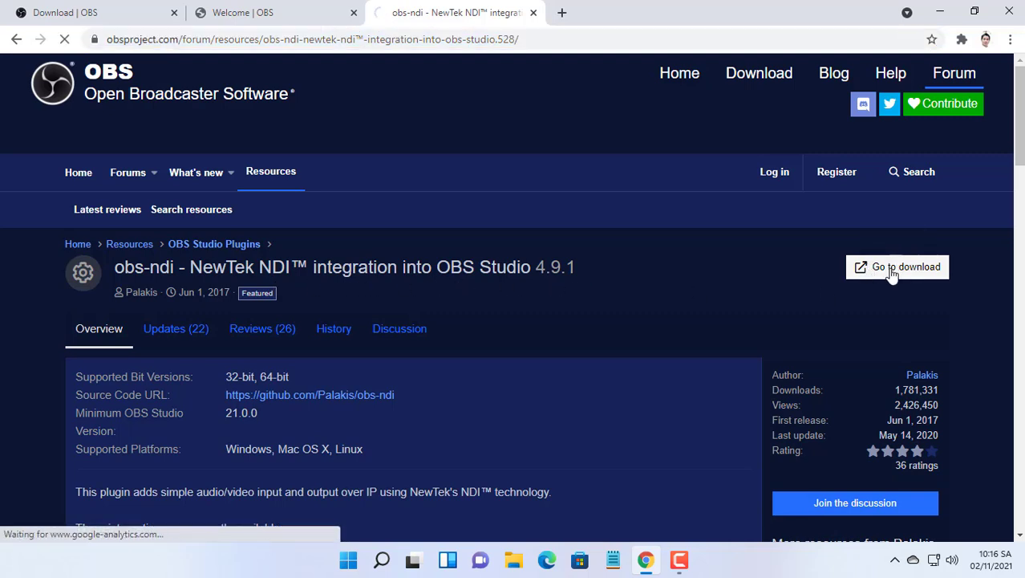
{"action": "left_click", "coordinate": [896, 266]}
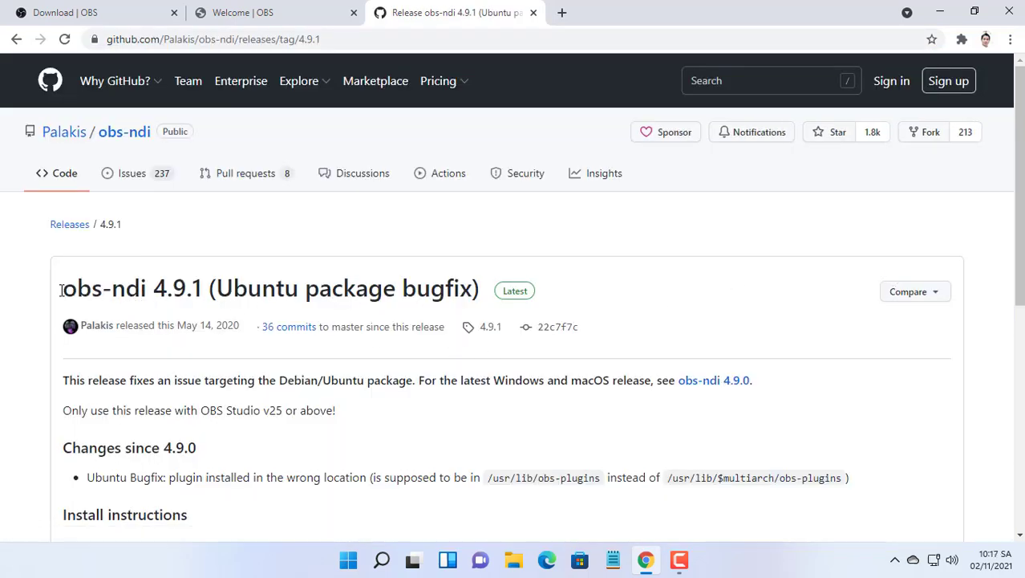
{"action": "scroll", "scroll_direction": "down", "scroll_amount": 3}
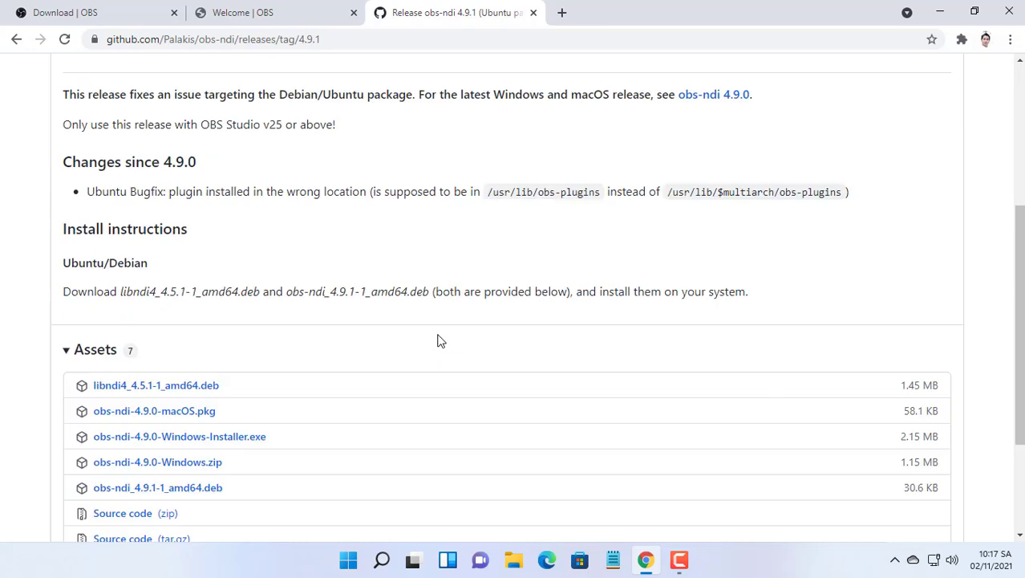
{"action": "scroll", "scroll_direction": "down", "scroll_amount": 3}
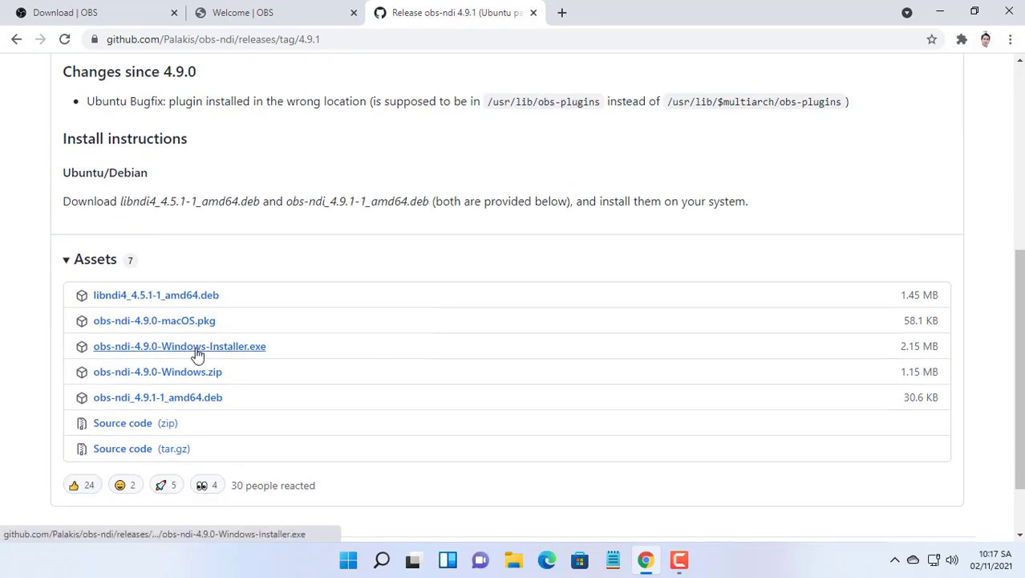
{"action": "left_click", "coordinate": [179, 346]}
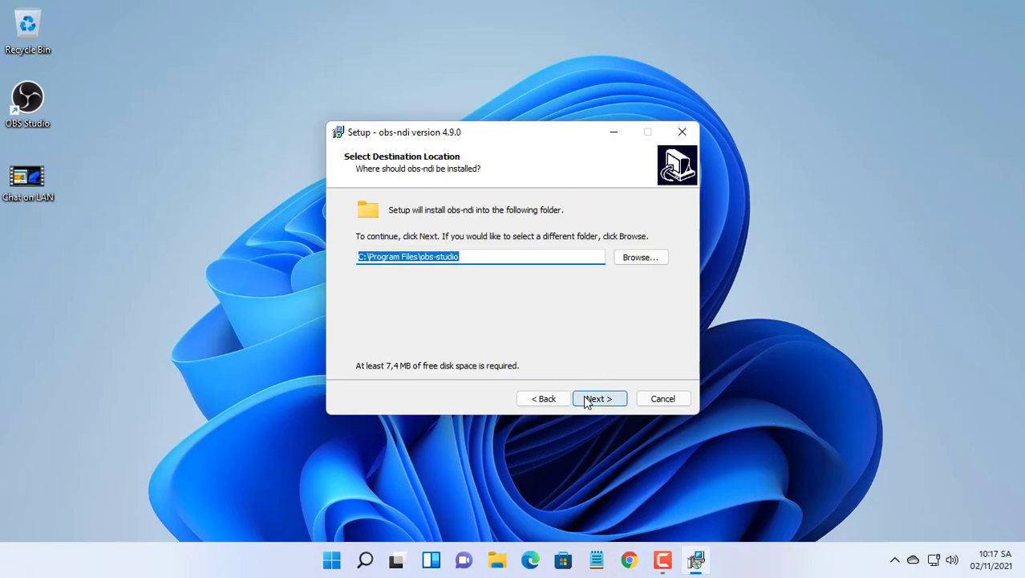
Install obs-ndi 4.9.0 with the default folder and full components, accepting the NDI Runtime license.
{"action": "left_click", "coordinate": [599, 398]}
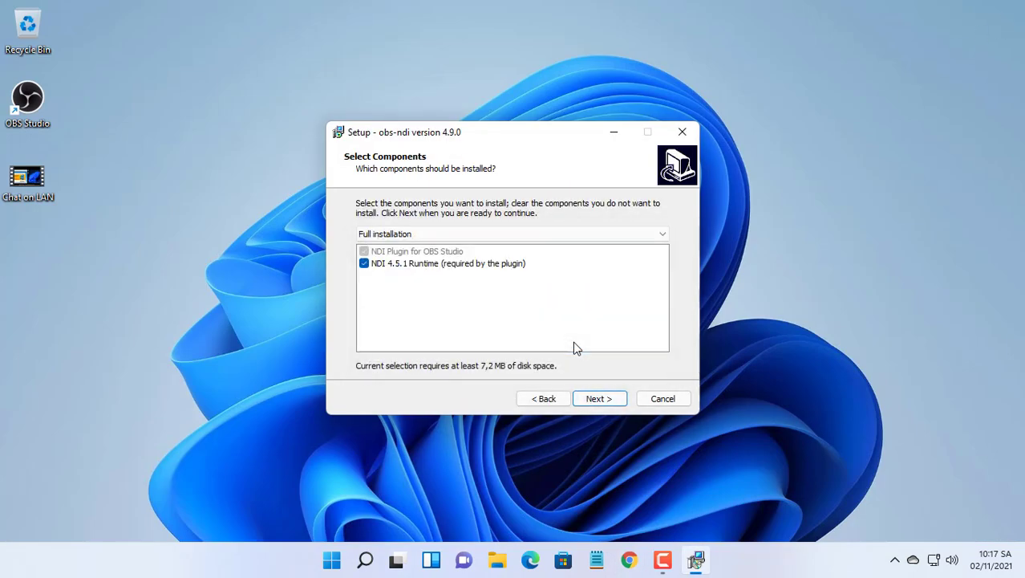
{"action": "left_click", "coordinate": [599, 398]}
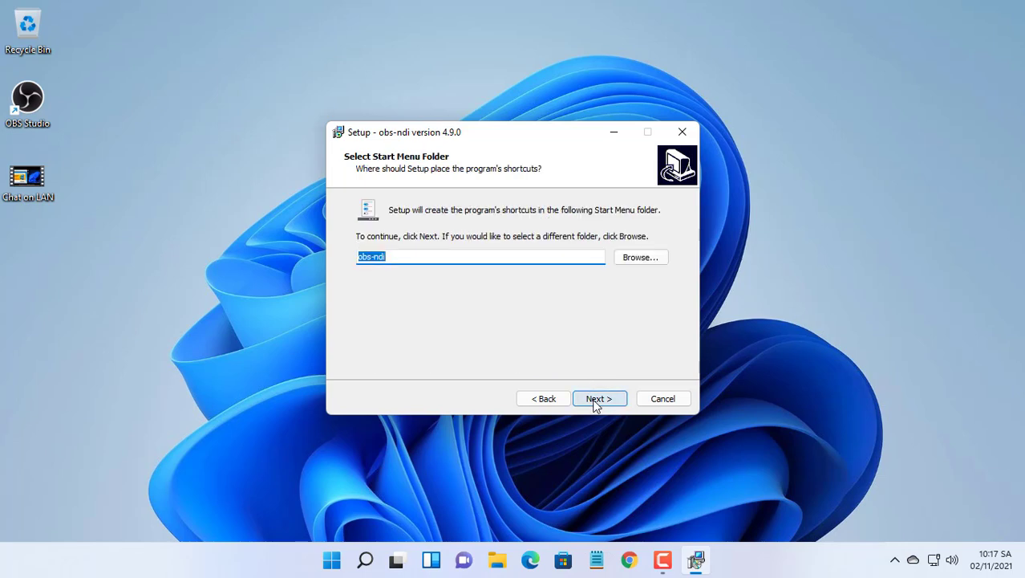
{"action": "left_click", "coordinate": [600, 398]}
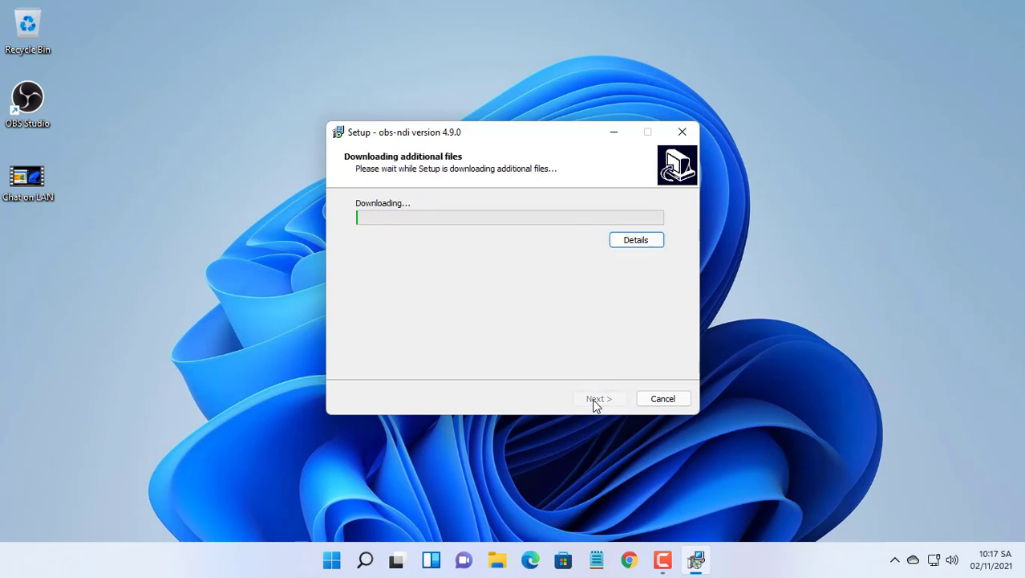
{"action": "left_click", "coordinate": [663, 399]}
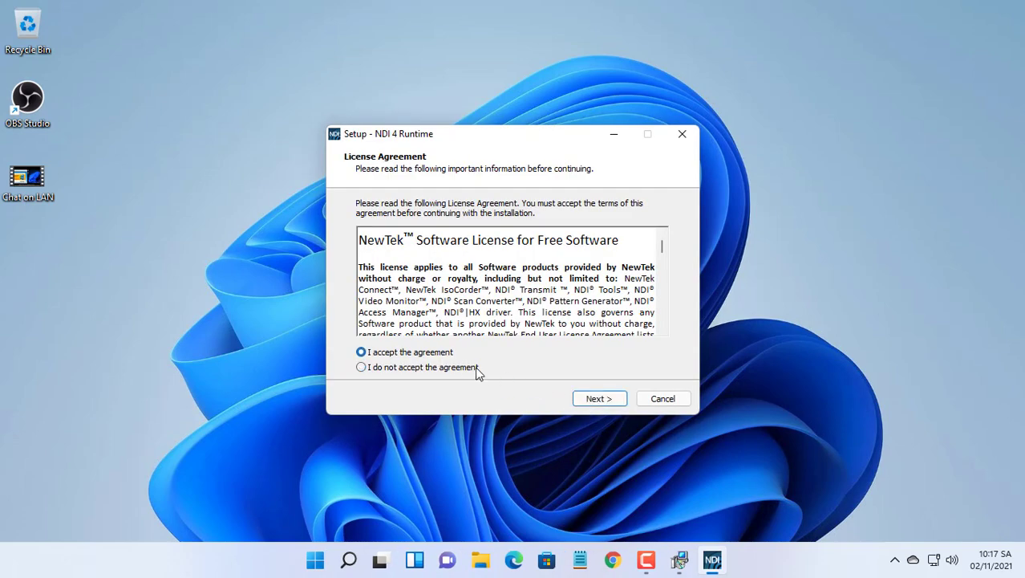
Install the NDI 4 Runtime and close the completed setup wizard.
{"action": "left_click", "coordinate": [599, 398]}
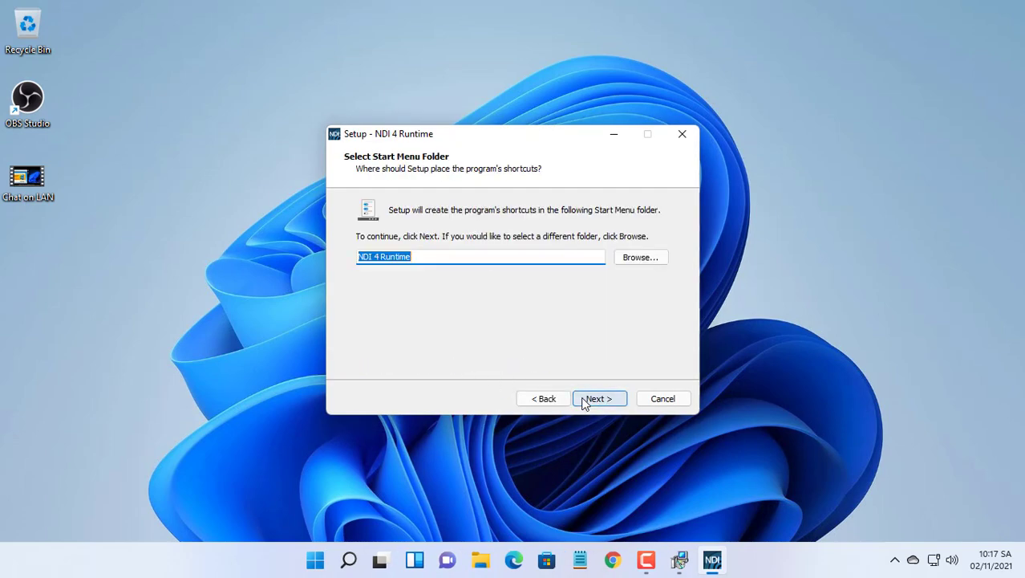
{"action": "left_click", "coordinate": [597, 398]}
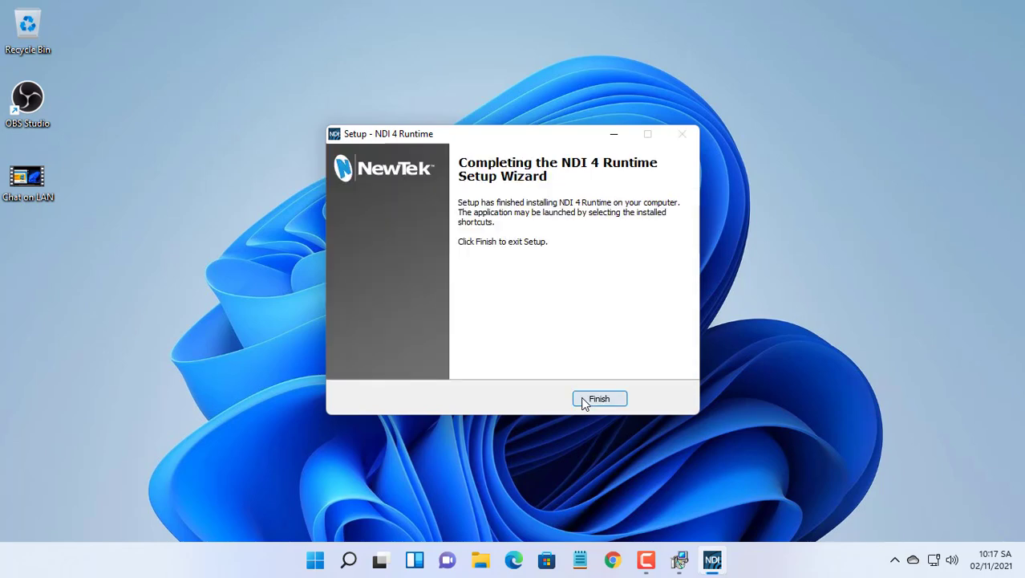
{"action": "left_click", "coordinate": [599, 399]}
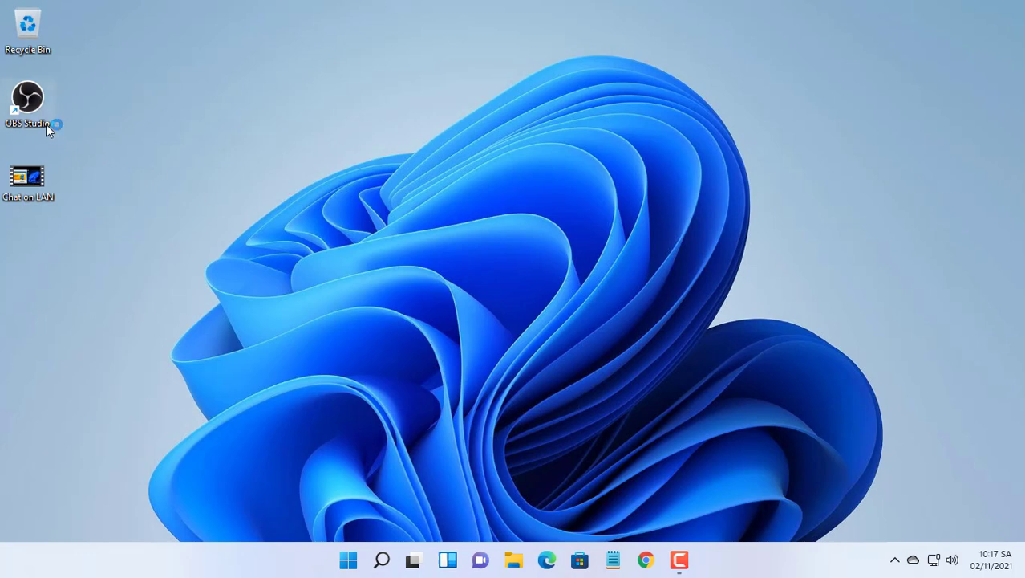
Launch OBS Studio, allow firewall access on private and public networks, and cancel the Auto-Configuration Wizard.
{"action": "double_click", "coordinate": [27, 98]}
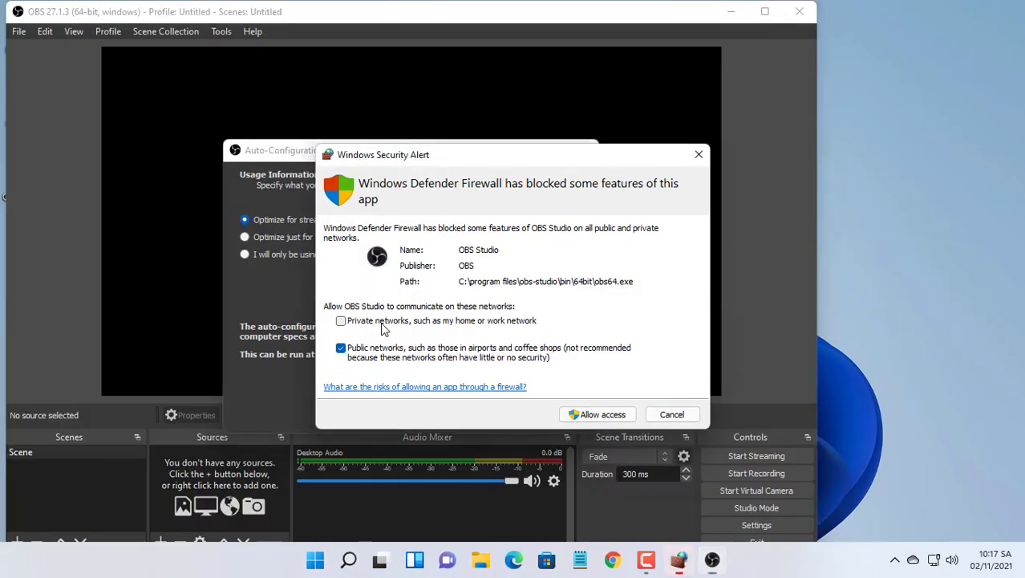
{"action": "left_click", "coordinate": [341, 320]}
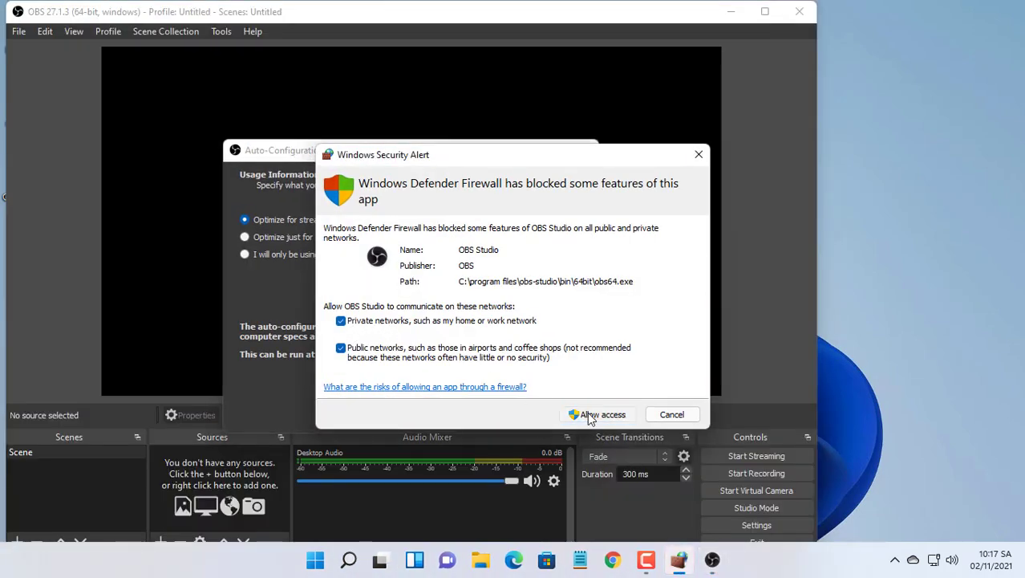
{"action": "left_click", "coordinate": [596, 414]}
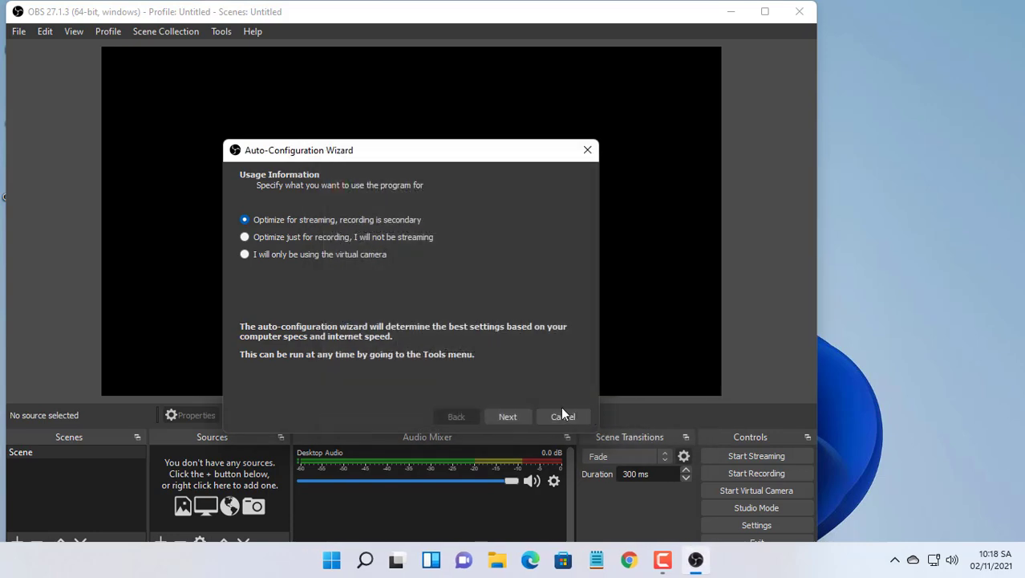
{"action": "left_click", "coordinate": [562, 416]}
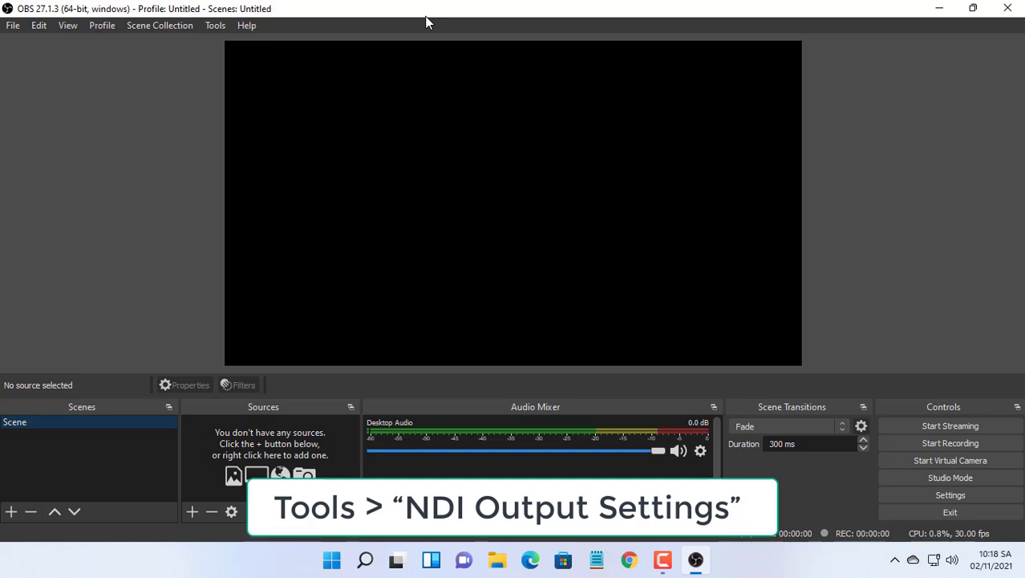
In Tools > NDI Output settings, keep Main Output enabled and name it PC01.
{"action": "left_click", "coordinate": [214, 24]}
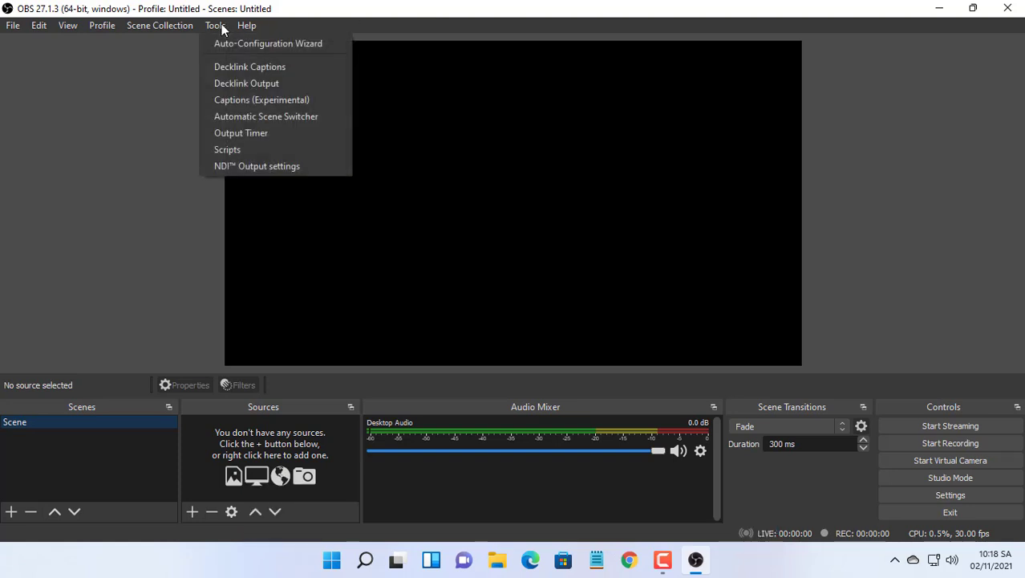
{"action": "left_click", "coordinate": [227, 167]}
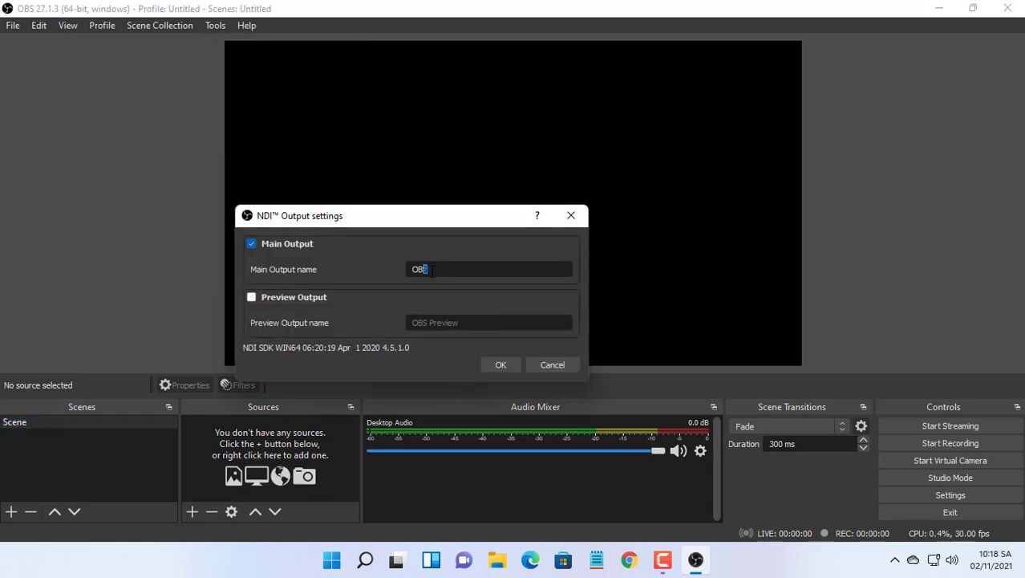
{"action": "type", "text": "P"}
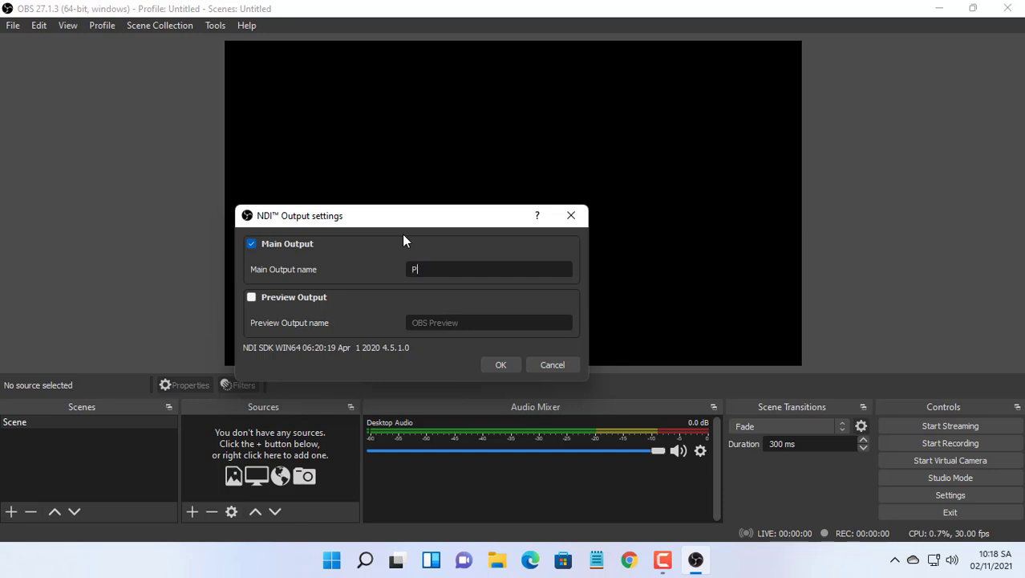
{"action": "type", "text": "C01"}
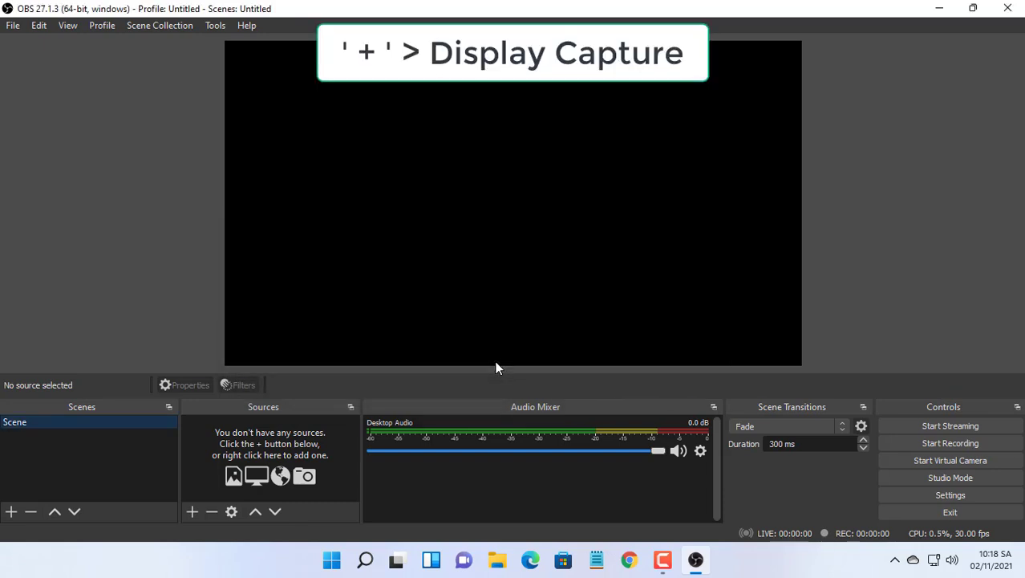
Add a Display Capture source named Test-PC01 to the scene.
{"action": "left_click", "coordinate": [192, 511]}
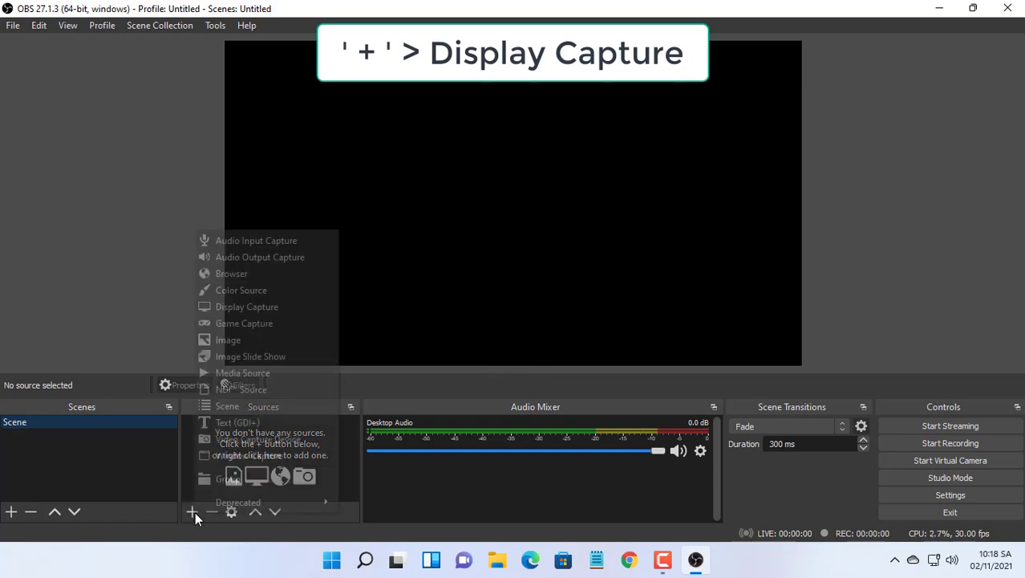
{"action": "mouse_move", "coordinate": [247, 306]}
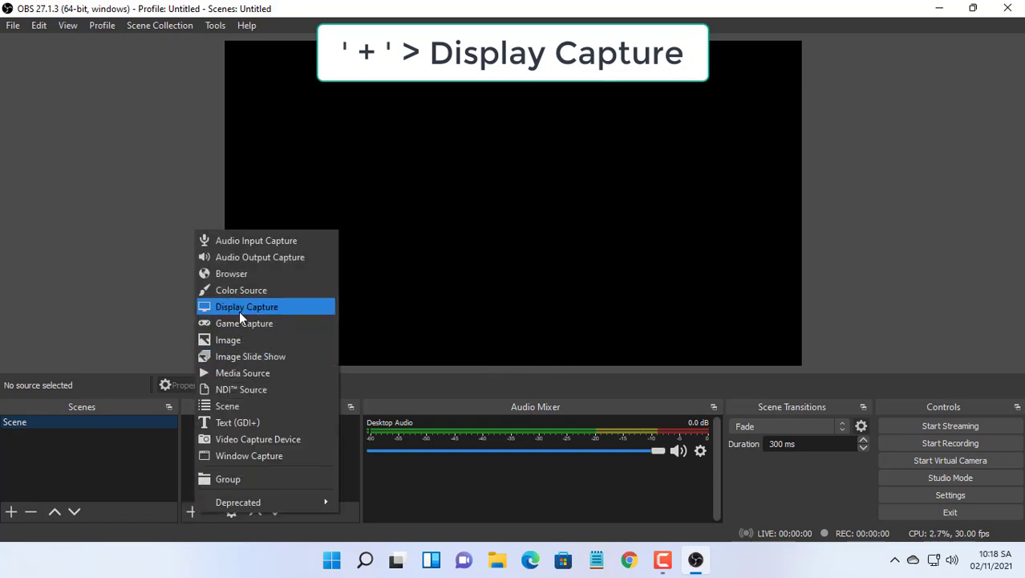
{"action": "left_click", "coordinate": [247, 306]}
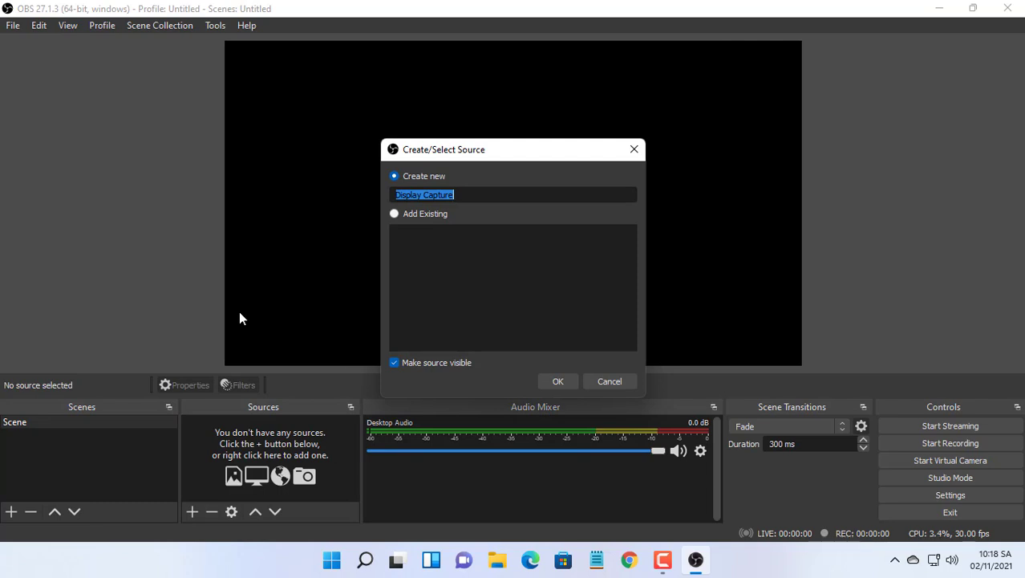
{"action": "type", "text": "Test"}
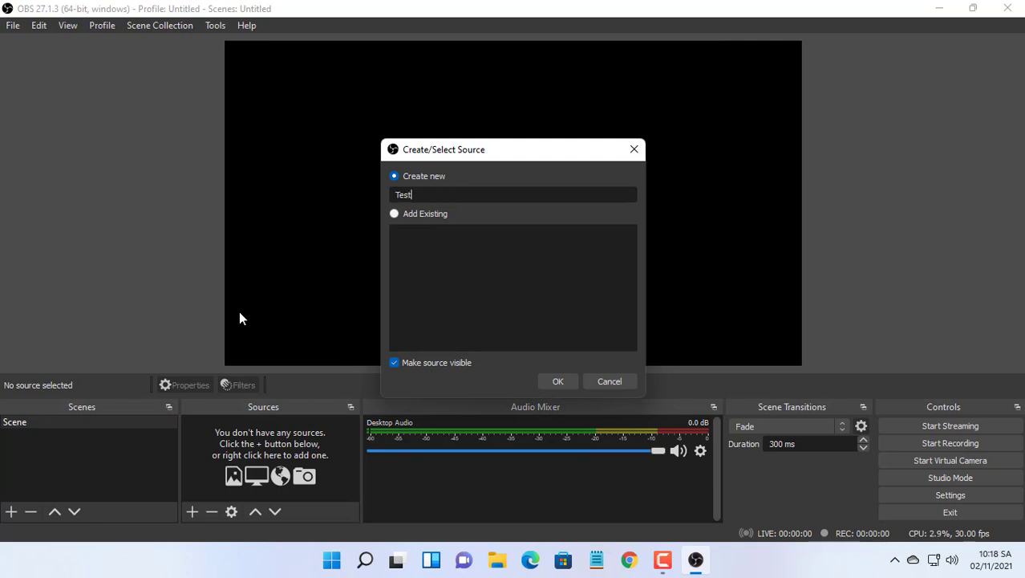
{"action": "type", "text": "-PC01"}
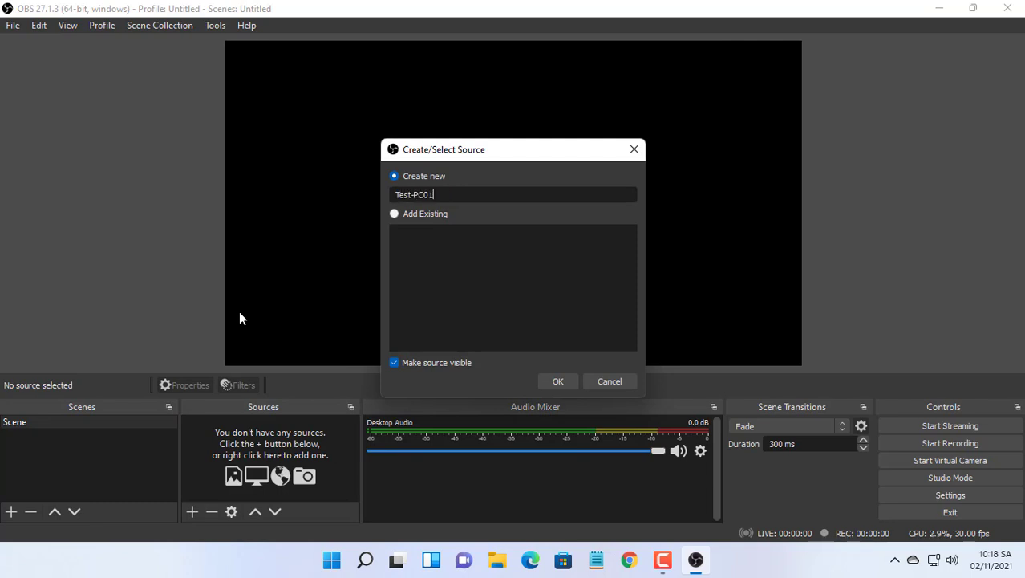
{"action": "left_click", "coordinate": [557, 380]}
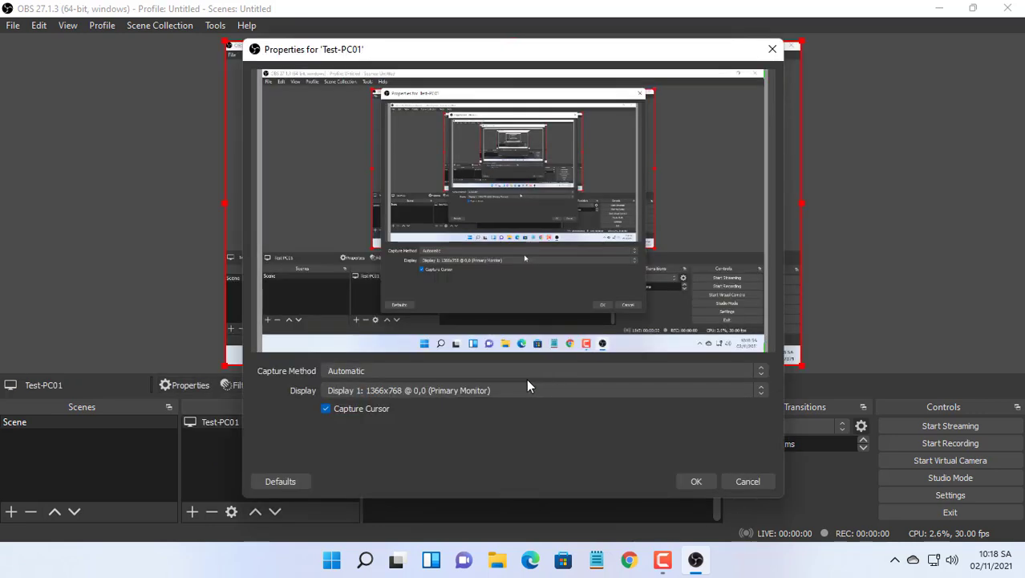
Set the Test-PC01 capture method to Windows 10 so the primary monitor shows in the preview.
{"action": "left_click", "coordinate": [759, 369]}
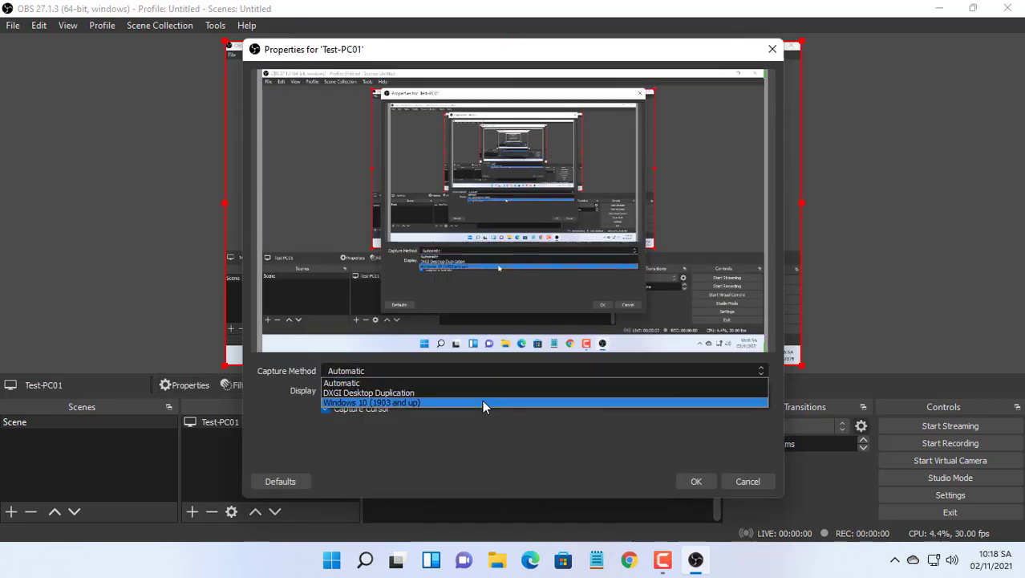
{"action": "left_click", "coordinate": [694, 480]}
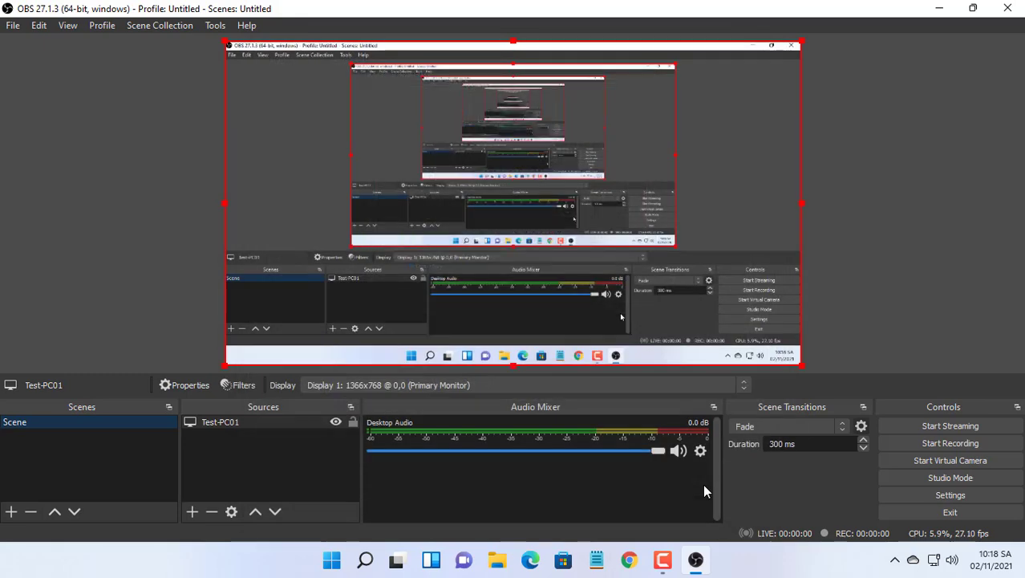
{"action": "mouse_move", "coordinate": [939, 9]}
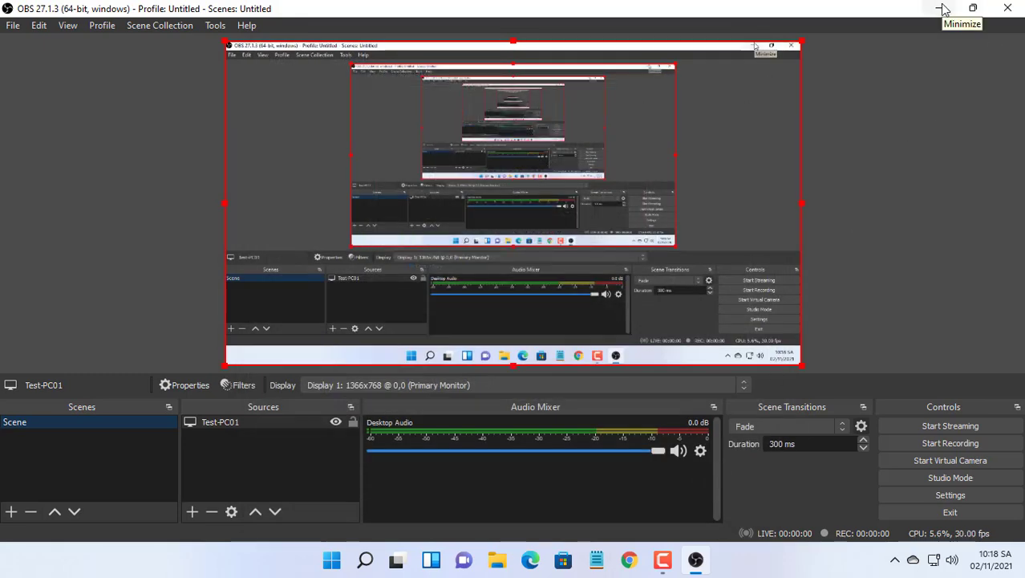
On the second computer, download the OBS Studio Windows installer from obsproject.com in Chrome.
{"action": "left_click", "coordinate": [941, 8]}
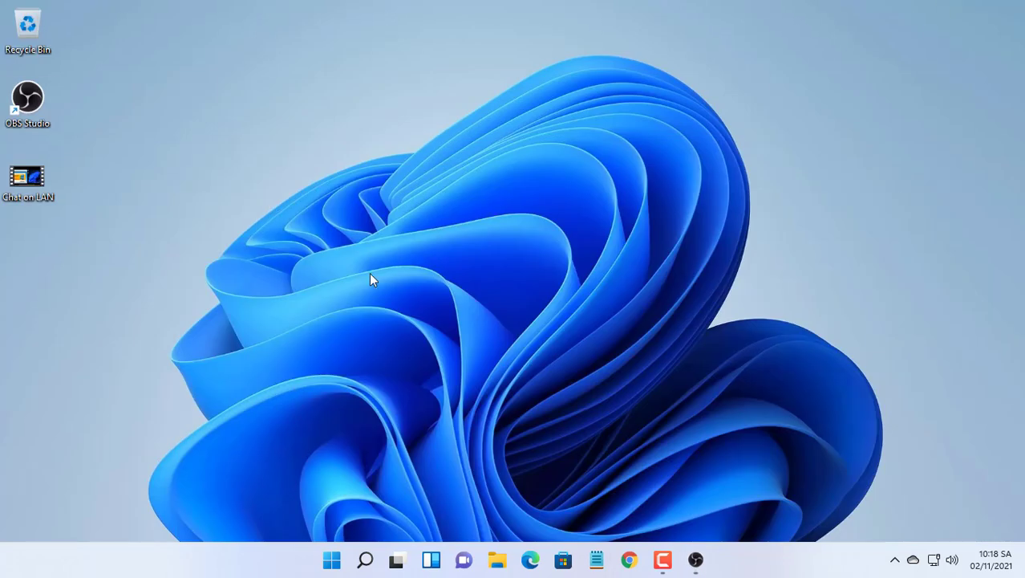
{"action": "left_click", "coordinate": [662, 559]}
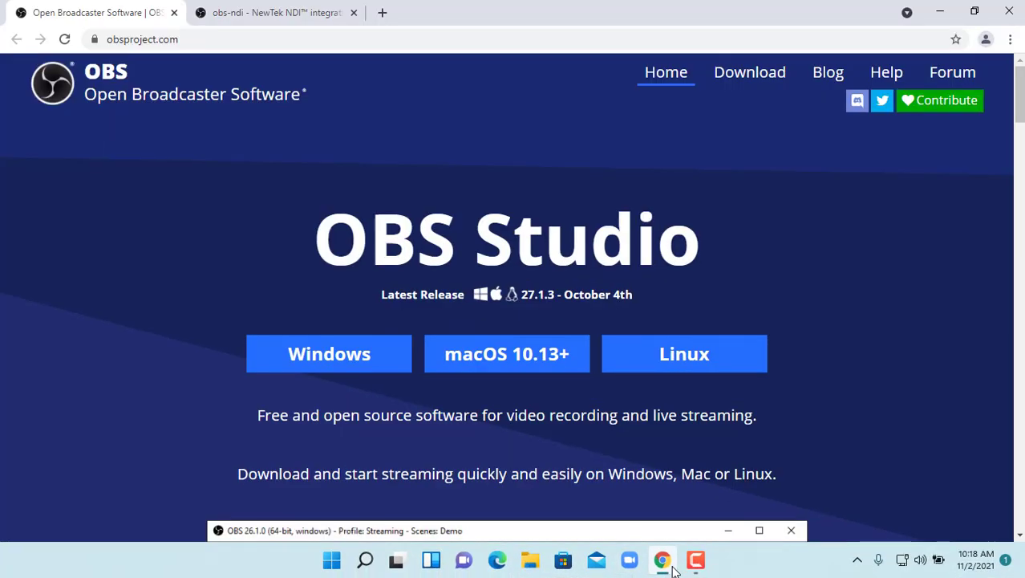
{"action": "left_click", "coordinate": [329, 353]}
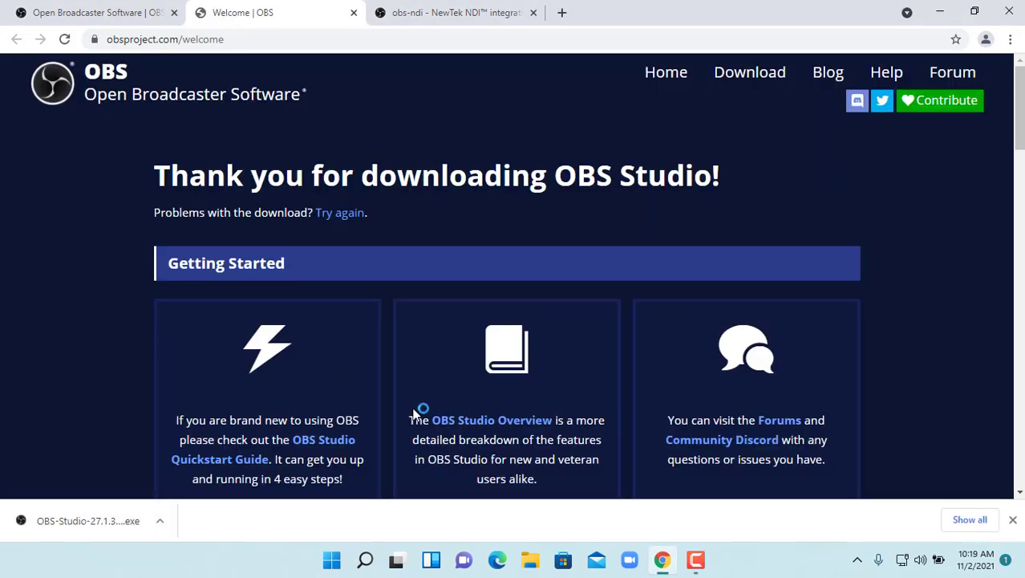
Run the downloaded installer and install OBS Studio 27.1.3 in the default folder, finishing setup.
{"action": "left_click", "coordinate": [88, 520]}
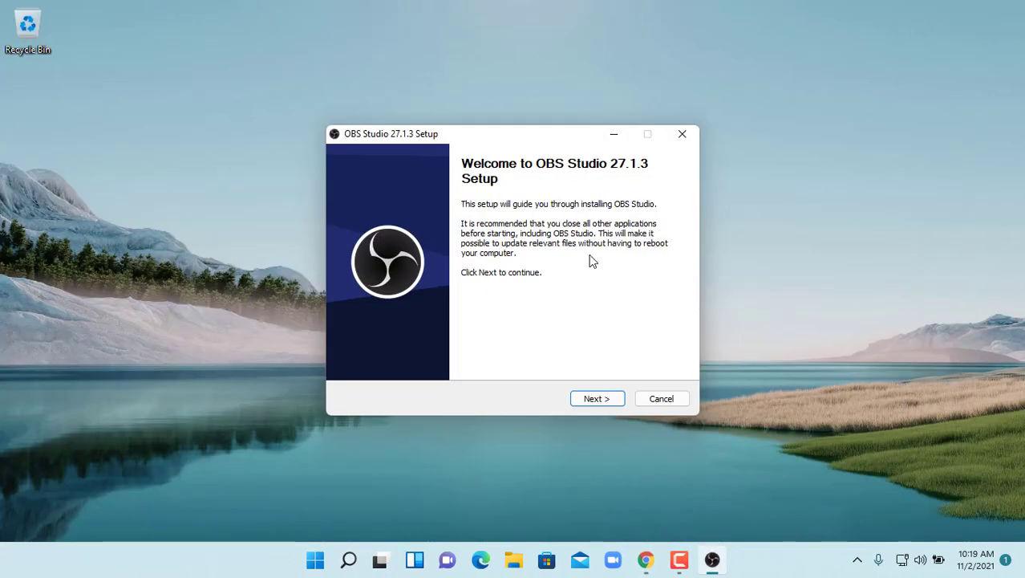
{"action": "left_click", "coordinate": [596, 399]}
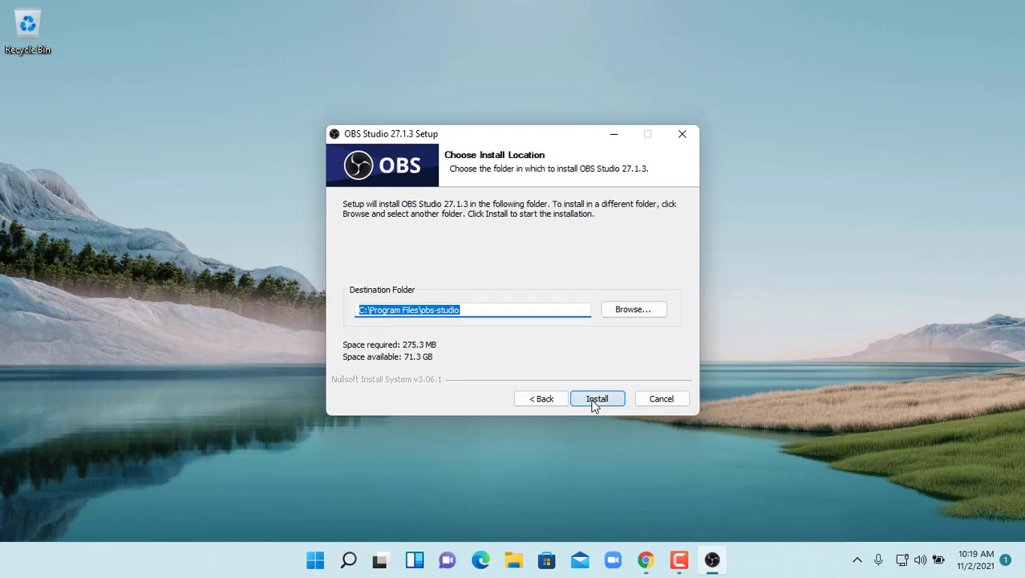
{"action": "left_click", "coordinate": [597, 398]}
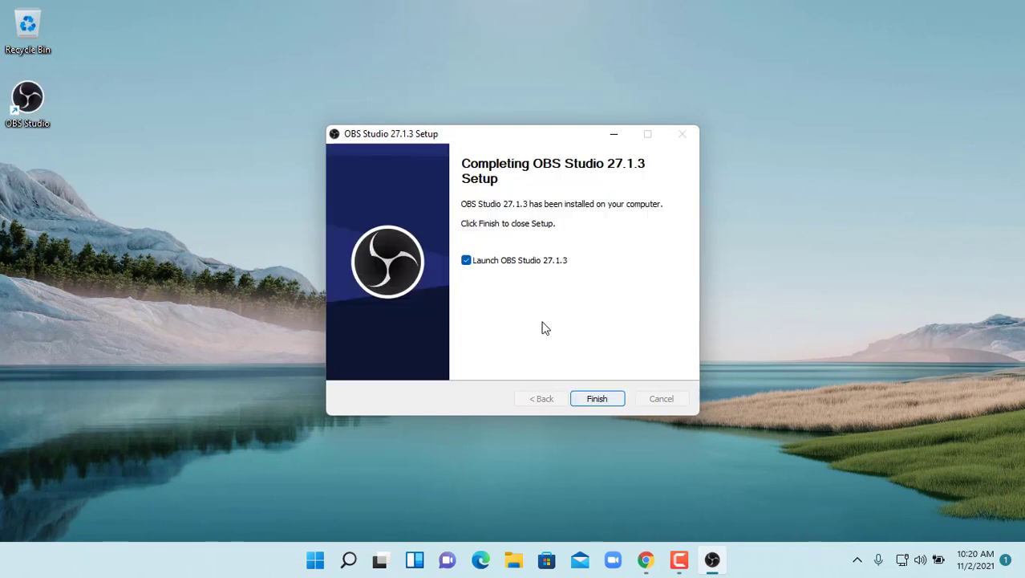
{"action": "left_click", "coordinate": [597, 398]}
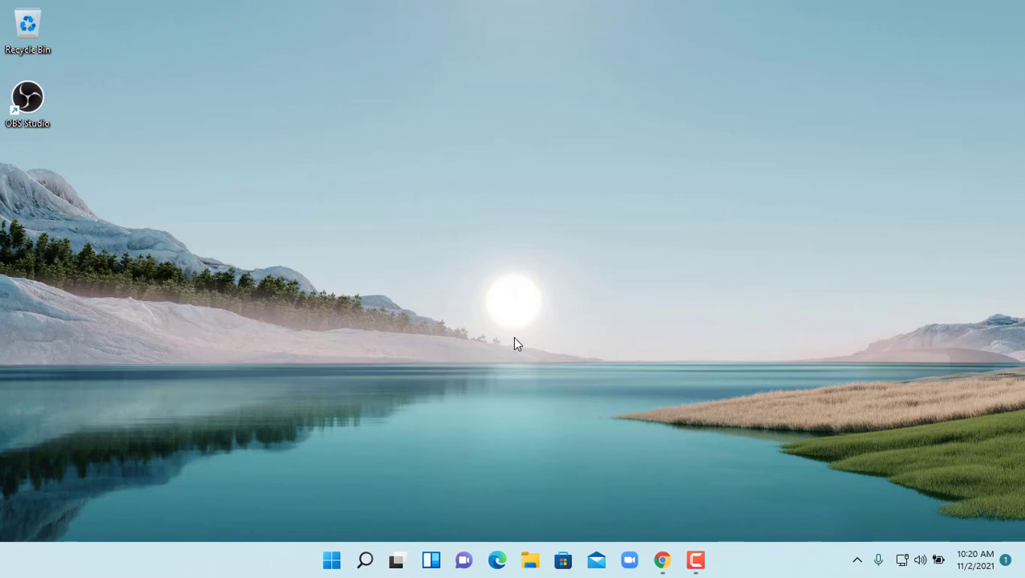
From the obs-ndi release Assets in Chrome, download obs-ndi-4.9.0-Windows-Installer.exe on the second computer.
{"action": "left_click", "coordinate": [662, 559]}
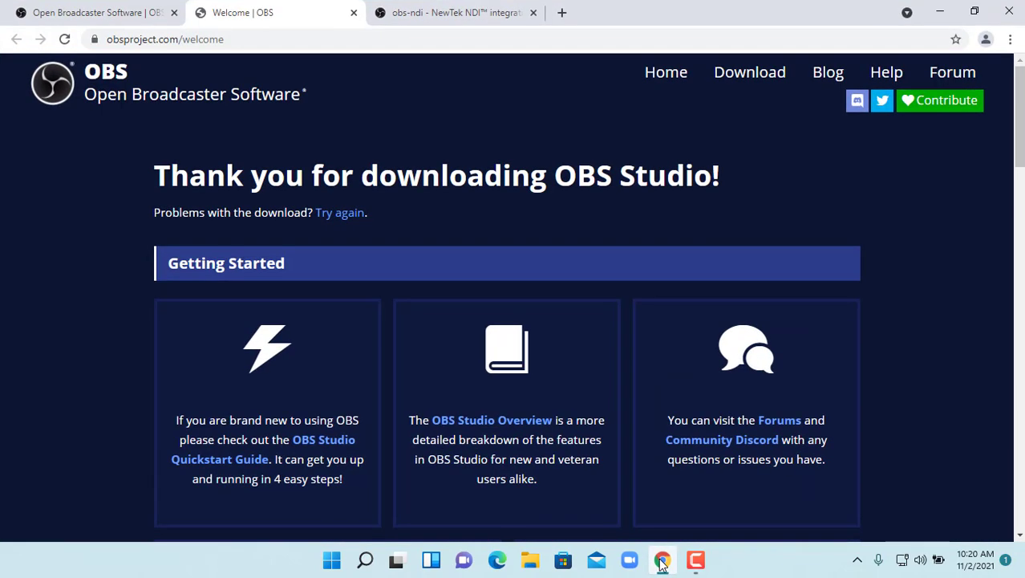
{"action": "left_click", "coordinate": [449, 12]}
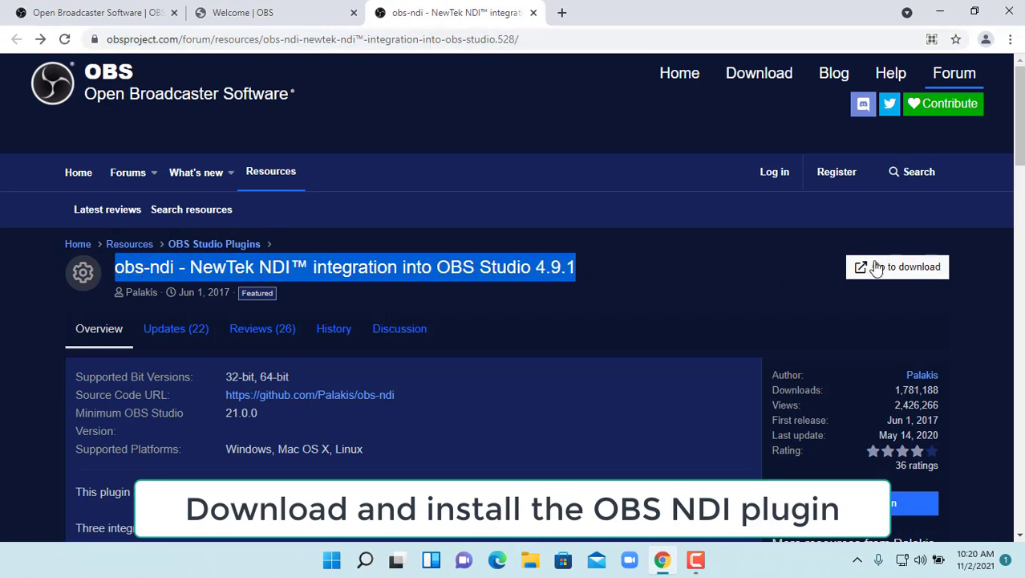
{"action": "left_click", "coordinate": [897, 266]}
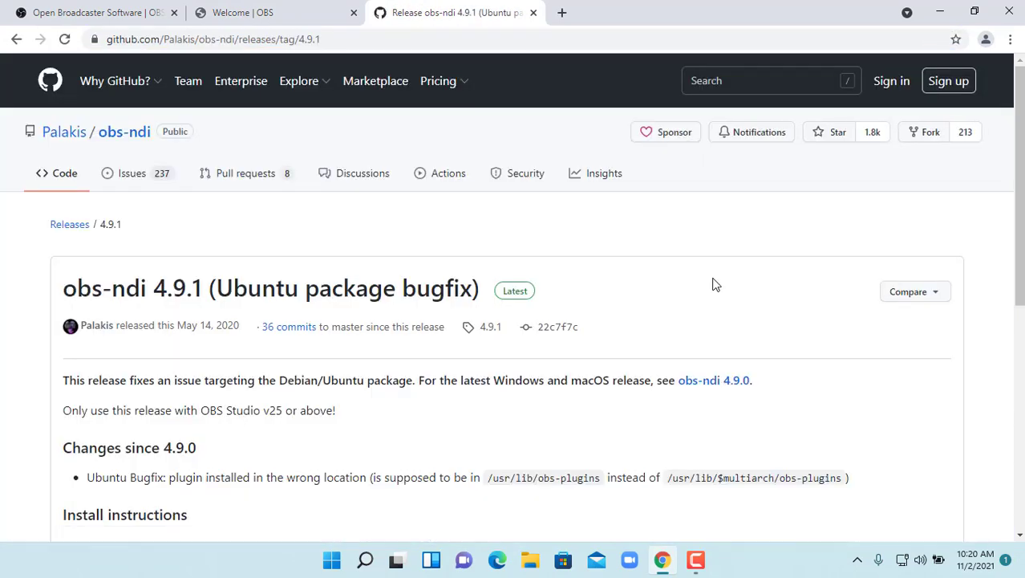
{"action": "scroll", "scroll_direction": "down", "scroll_amount": 3}
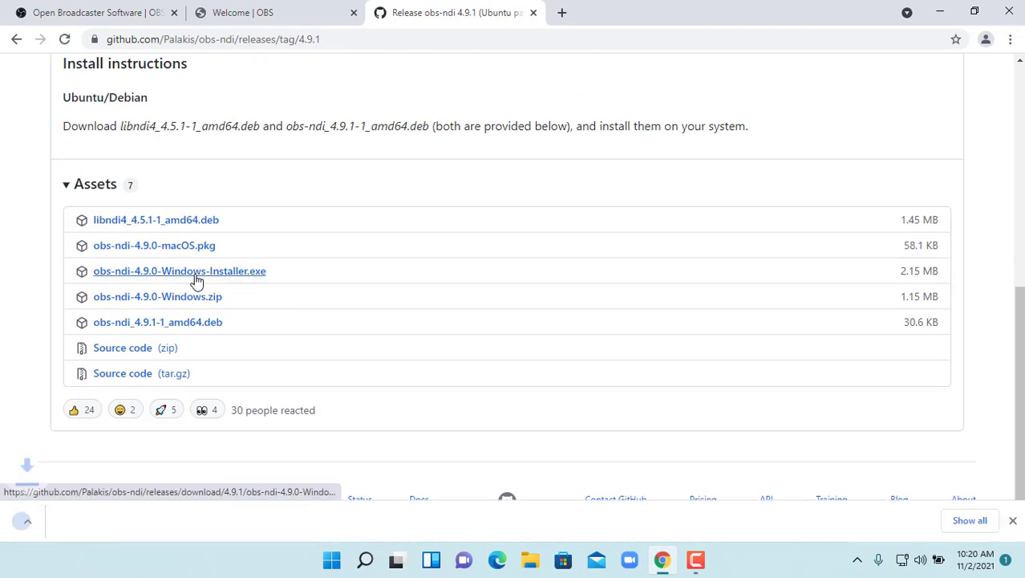
{"action": "left_click", "coordinate": [179, 270]}
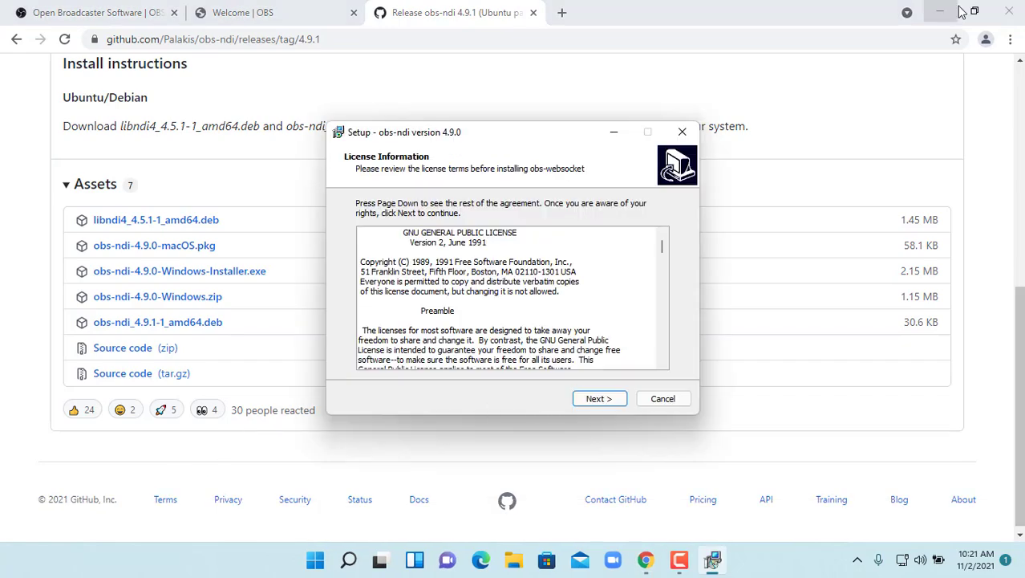
Install the obs-ndi plugin and the NDI 4 Runtime, finishing both setup wizards.
{"action": "left_click", "coordinate": [599, 398]}
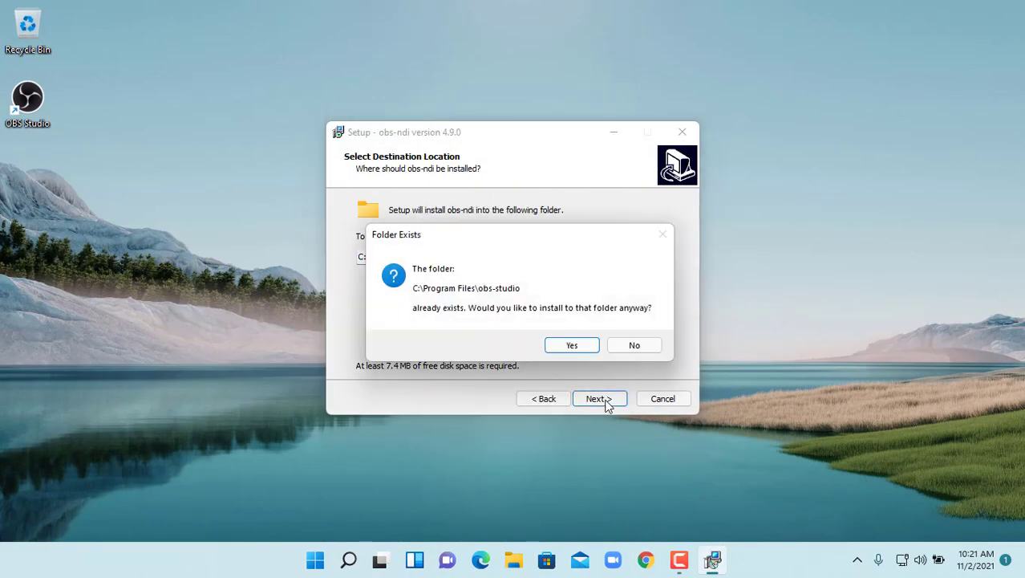
{"action": "left_click", "coordinate": [571, 345]}
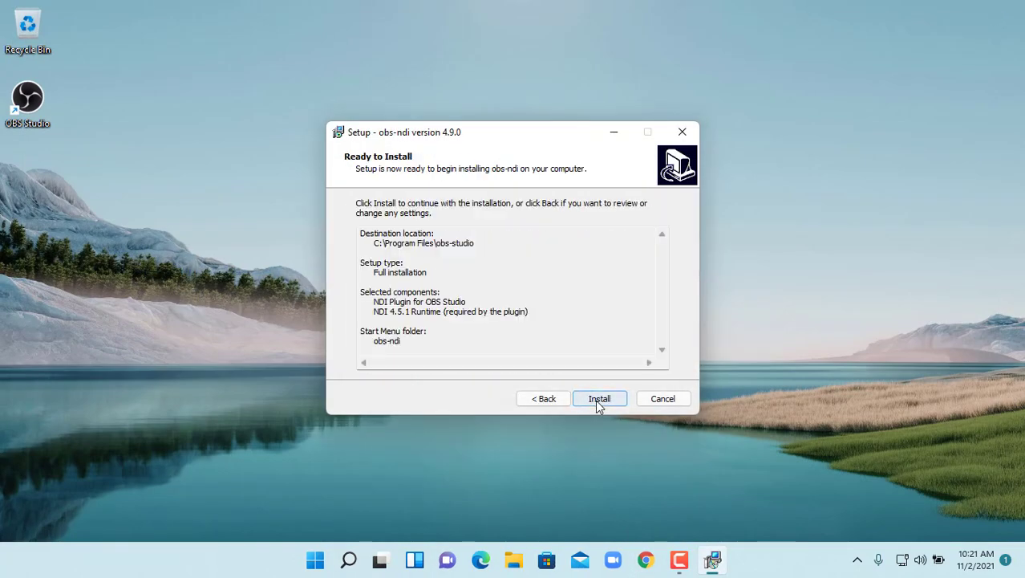
{"action": "left_click", "coordinate": [600, 398]}
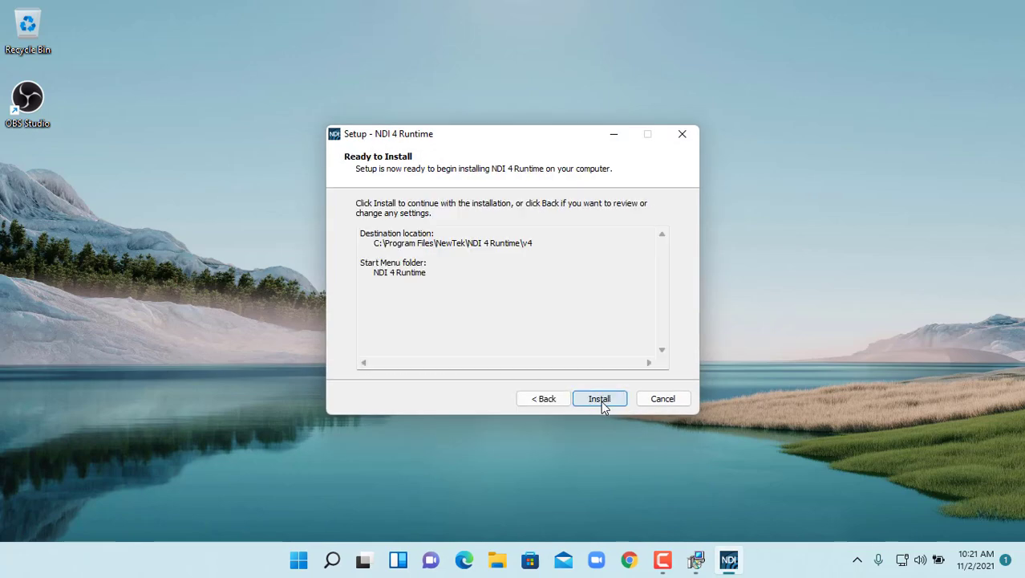
{"action": "left_click", "coordinate": [599, 398]}
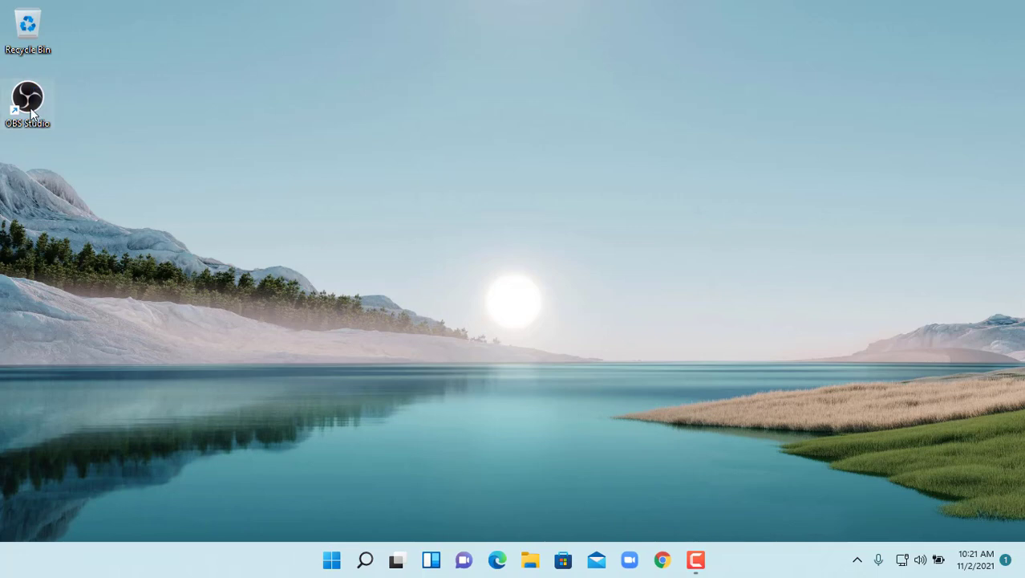
Launch OBS Studio, allow it on private and public networks, and cancel the Auto-Configuration Wizard.
{"action": "double_click", "coordinate": [28, 97]}
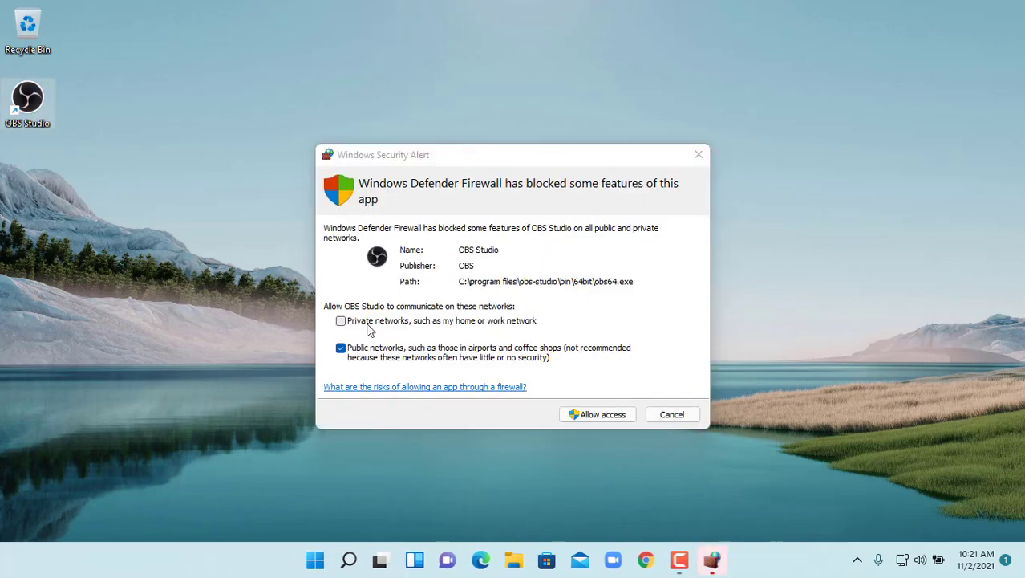
{"action": "left_click", "coordinate": [340, 320]}
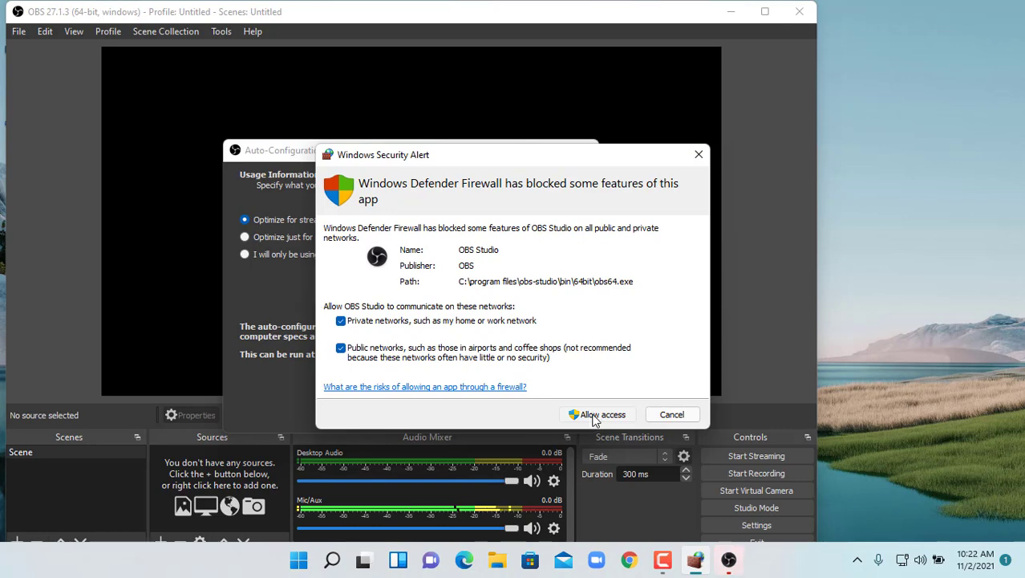
{"action": "left_click", "coordinate": [597, 414]}
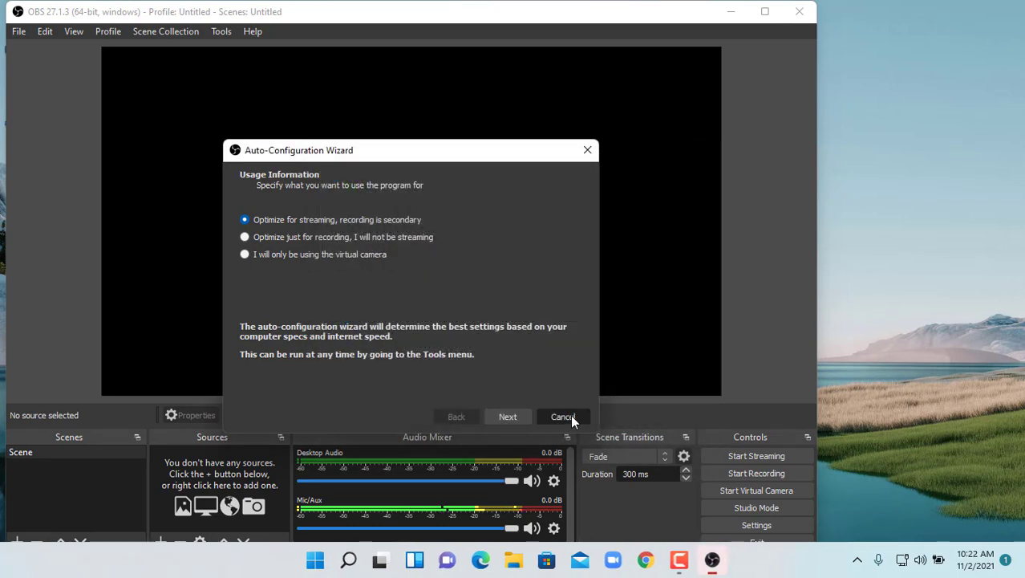
{"action": "left_click", "coordinate": [562, 416]}
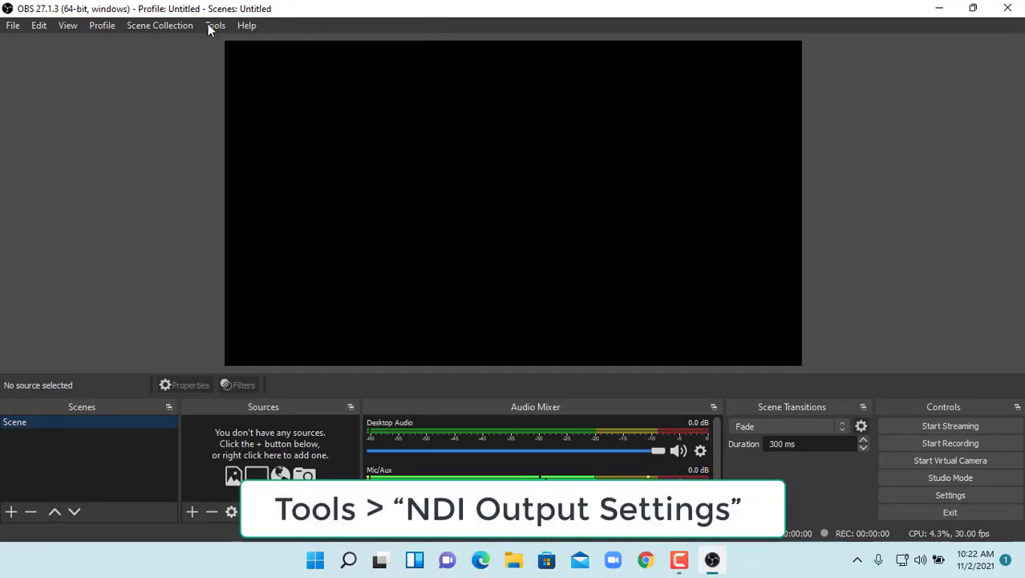
Enable the NDI Main Output in Tools > NDI Output Settings and name it PC02-Recording.
{"action": "left_click", "coordinate": [215, 25]}
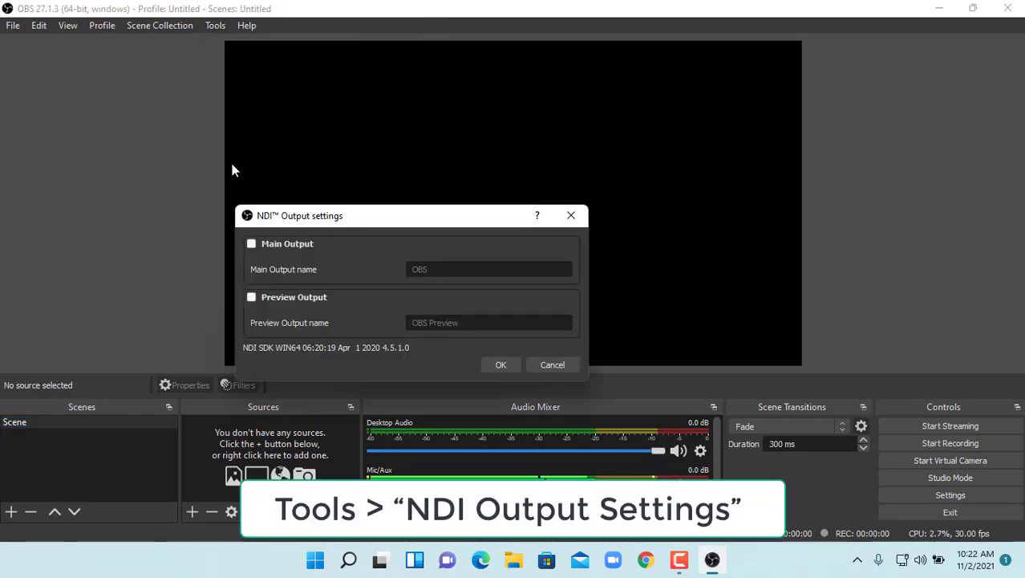
{"action": "left_click", "coordinate": [252, 243]}
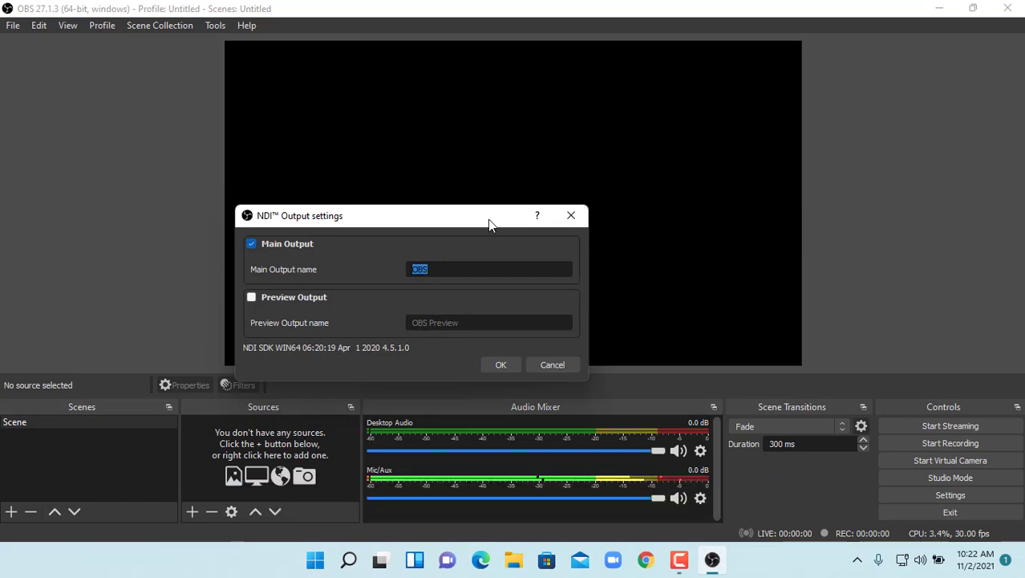
{"action": "type", "text": "PC02"}
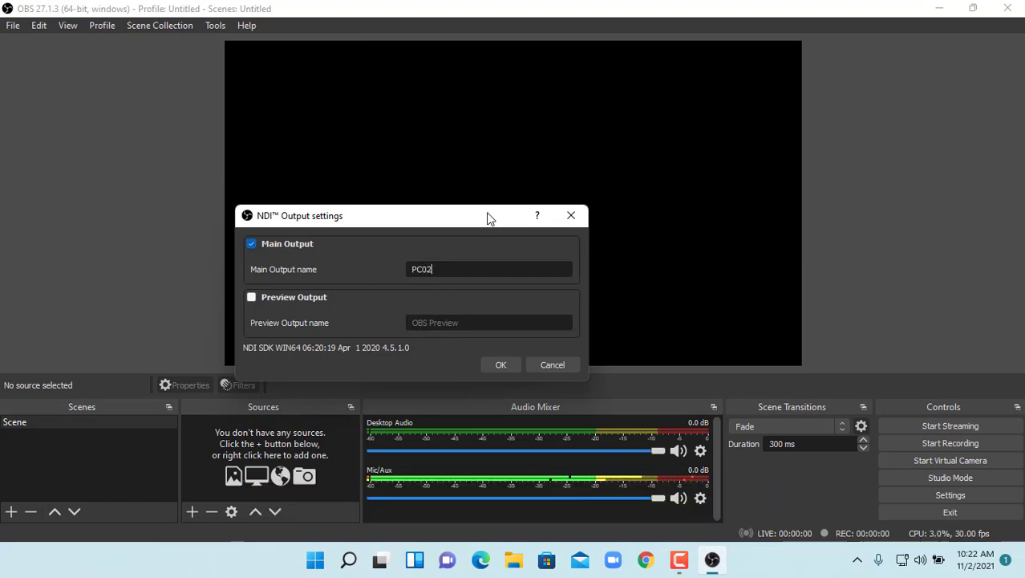
{"action": "type", "text": "-Re"}
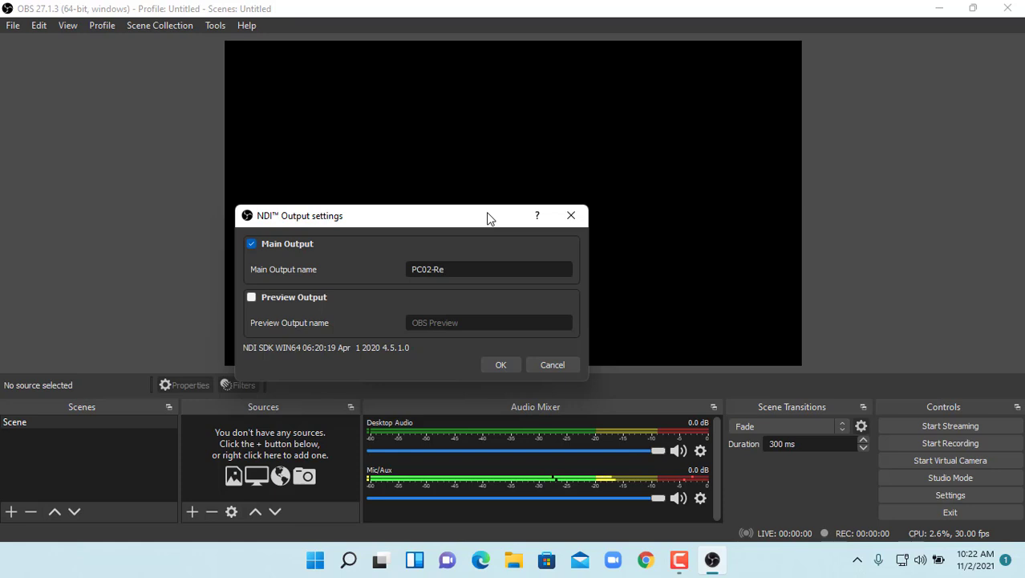
{"action": "type", "text": "cording"}
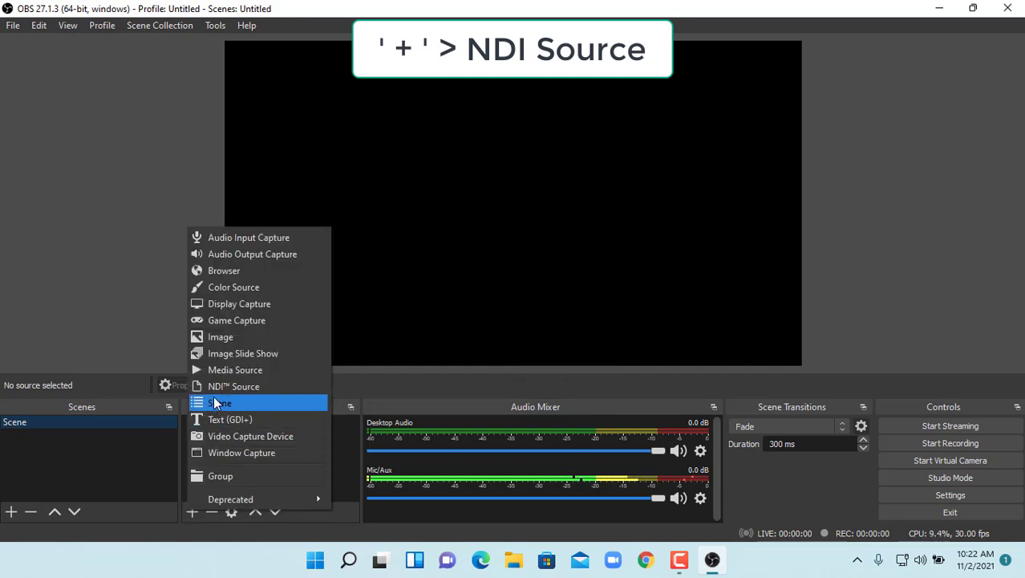
Add an NDI Source named PC01 and set its Source name to computer 1's stream.
{"action": "left_click", "coordinate": [234, 386]}
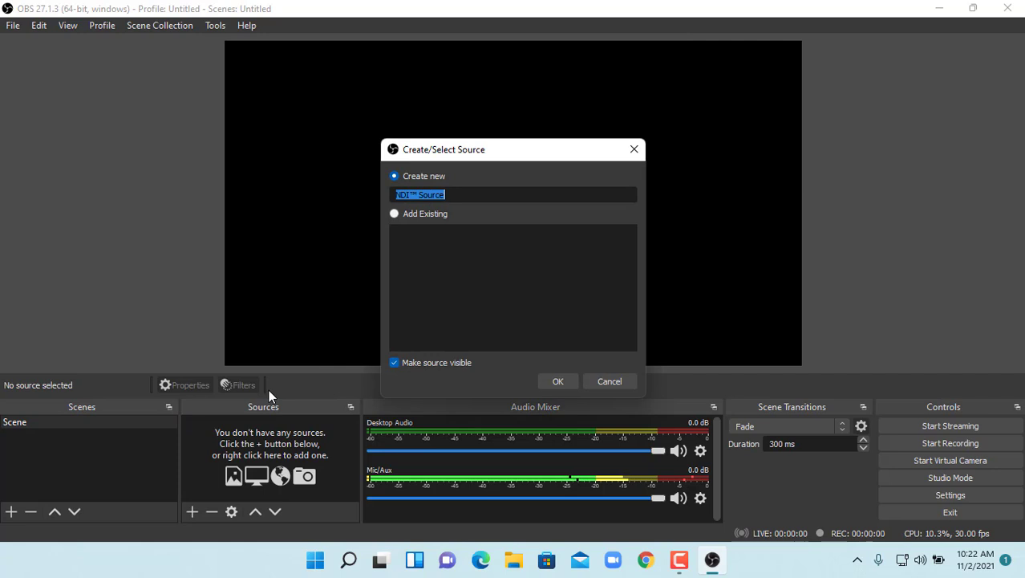
{"action": "type", "text": "PC0"}
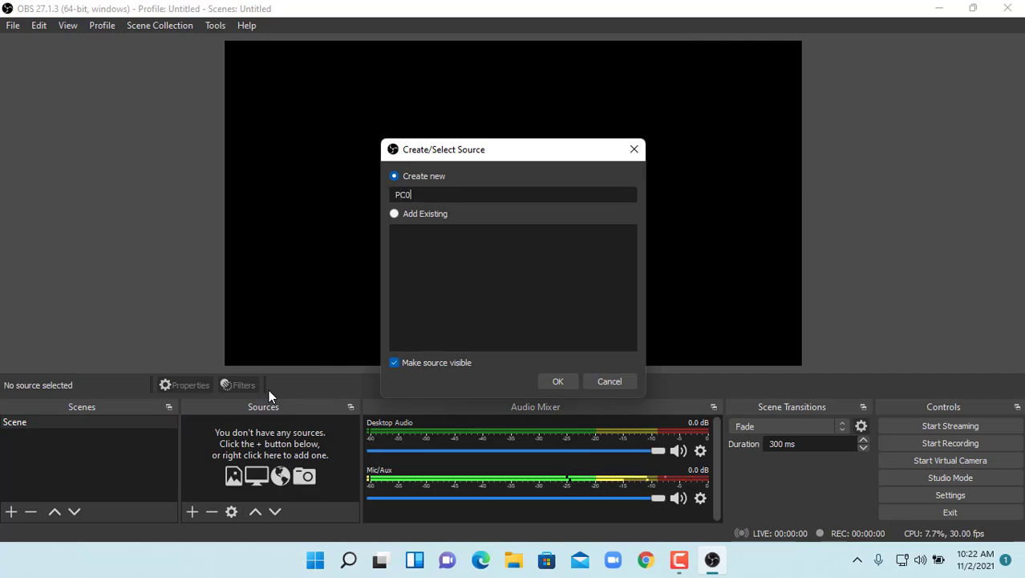
{"action": "type", "text": "1"}
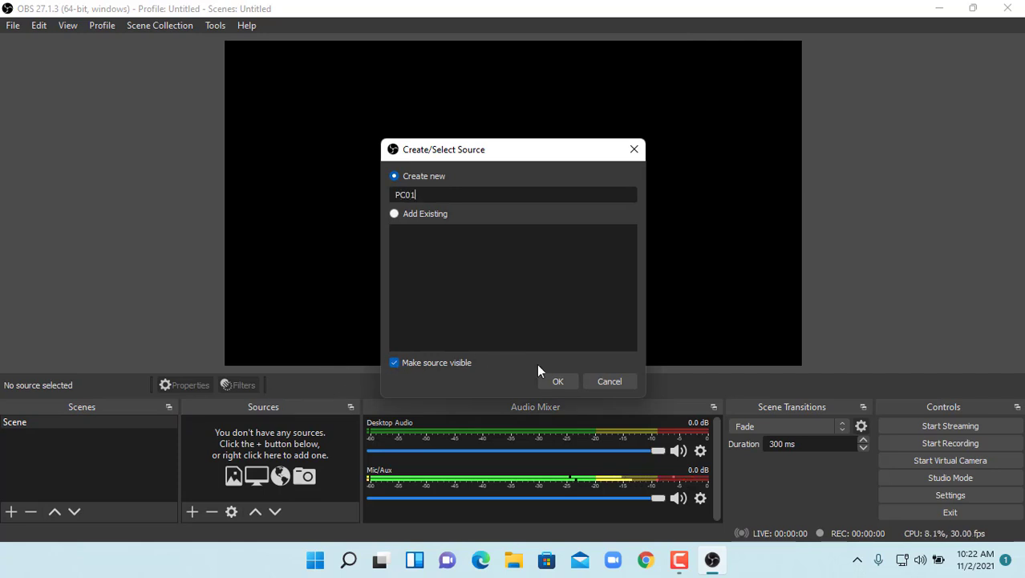
{"action": "left_click", "coordinate": [558, 381]}
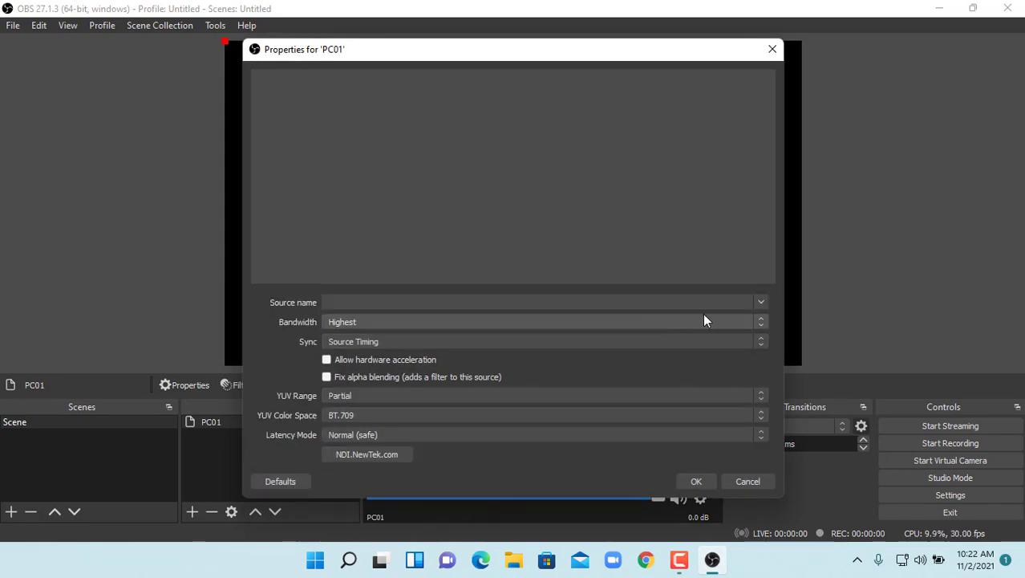
{"action": "left_click", "coordinate": [759, 301]}
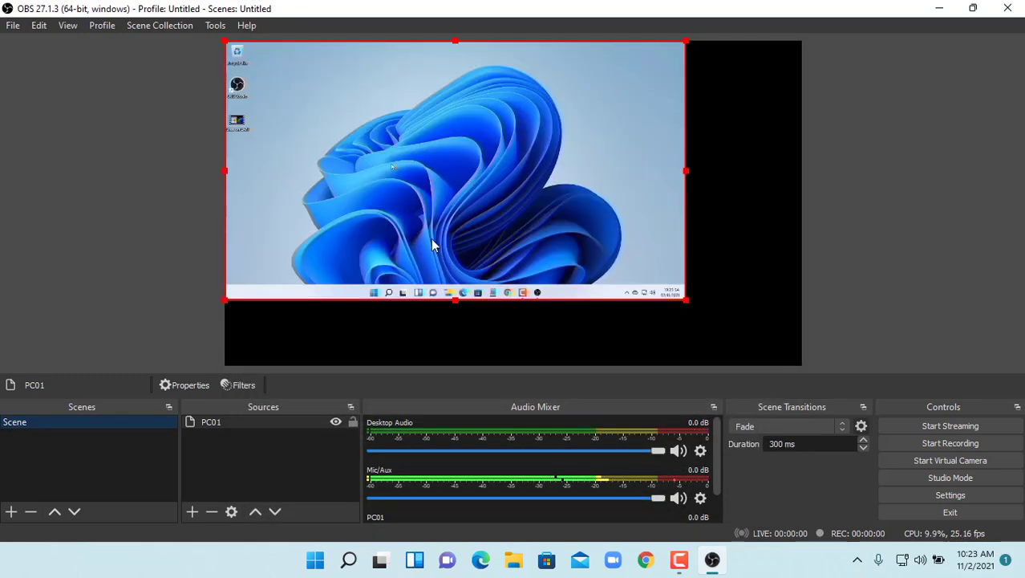
Stretch the PC01 source by its corner handles until it fills the preview canvas.
{"action": "left_click_drag", "start_coordinate": [686, 301], "coordinate": [717, 321]}
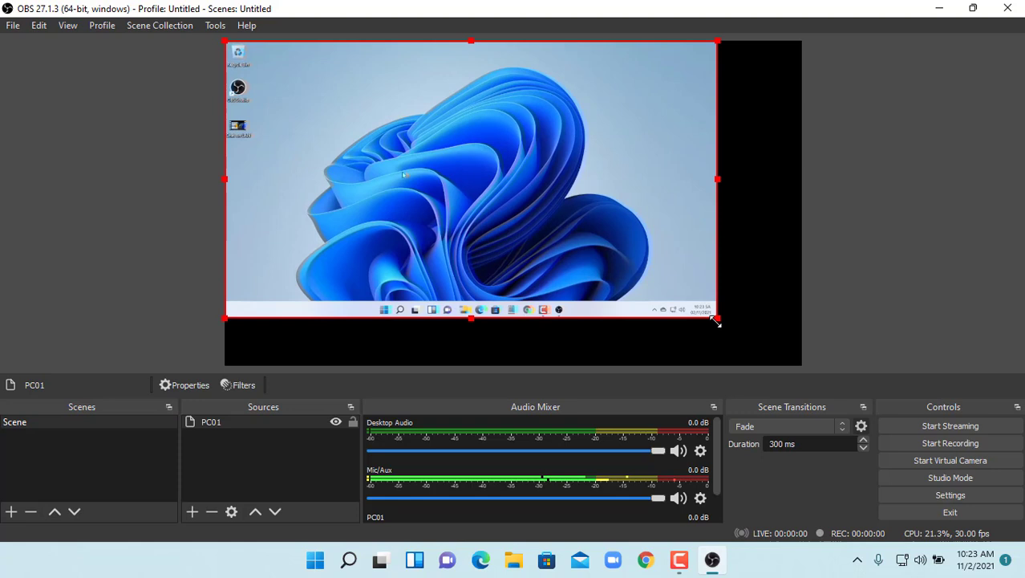
{"action": "left_click_drag", "start_coordinate": [717, 320], "coordinate": [800, 363]}
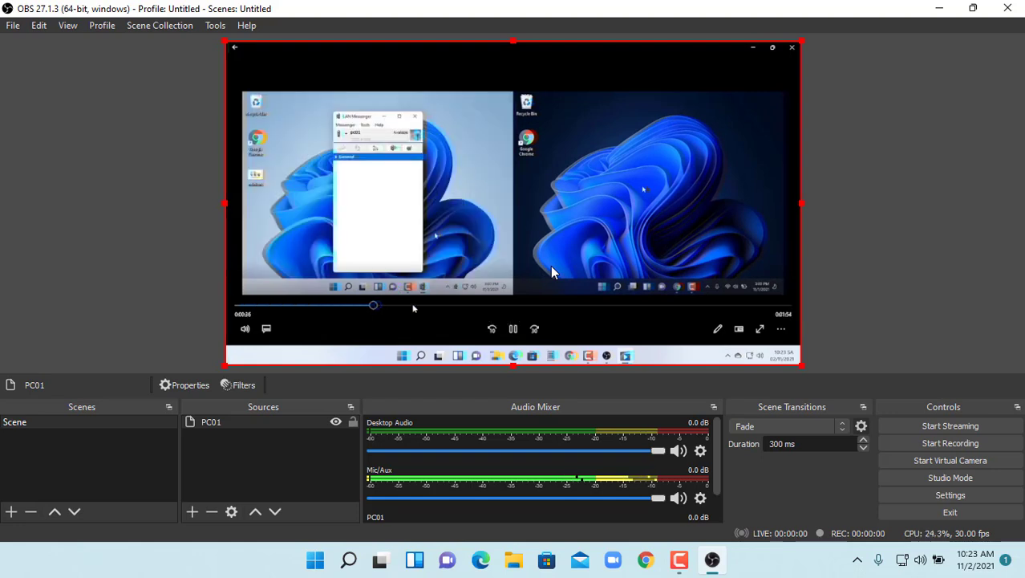
{"action": "left_click_drag", "start_coordinate": [373, 305], "coordinate": [576, 305]}
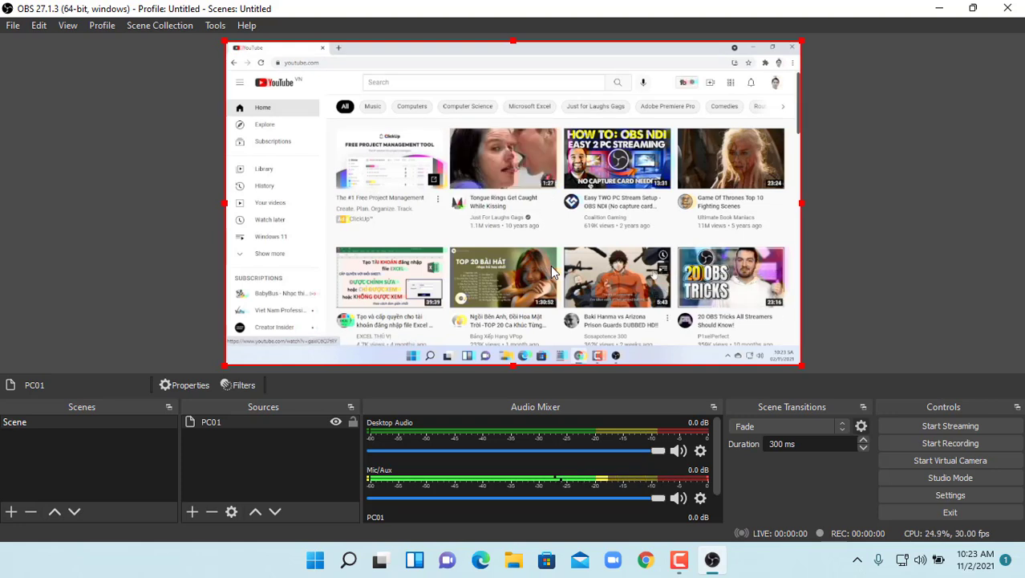
Start recording the PC01 feed from the Controls panel.
{"action": "scroll", "scroll_direction": "down", "scroll_amount": 3}
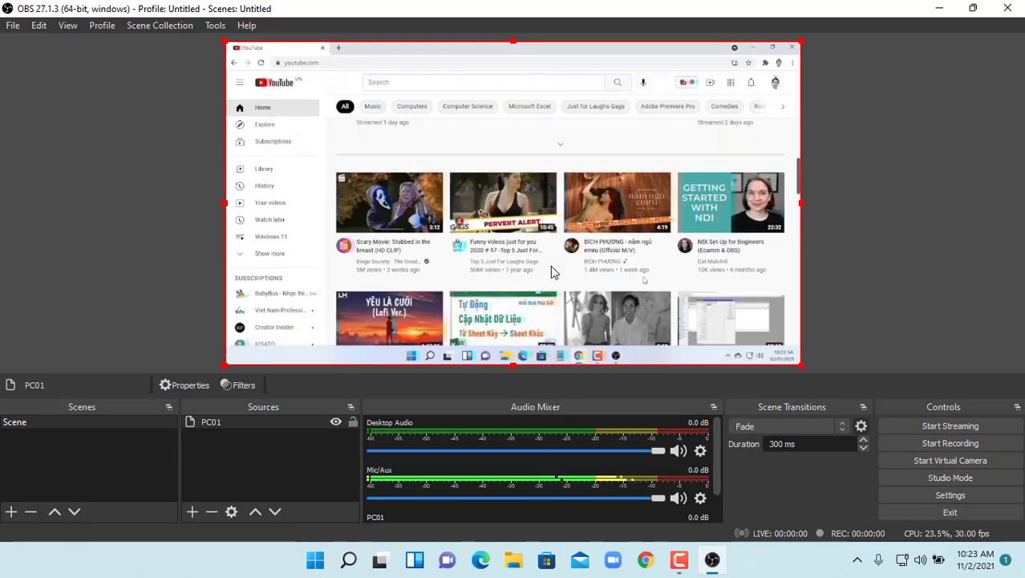
{"action": "scroll", "scroll_direction": "down", "scroll_amount": 3}
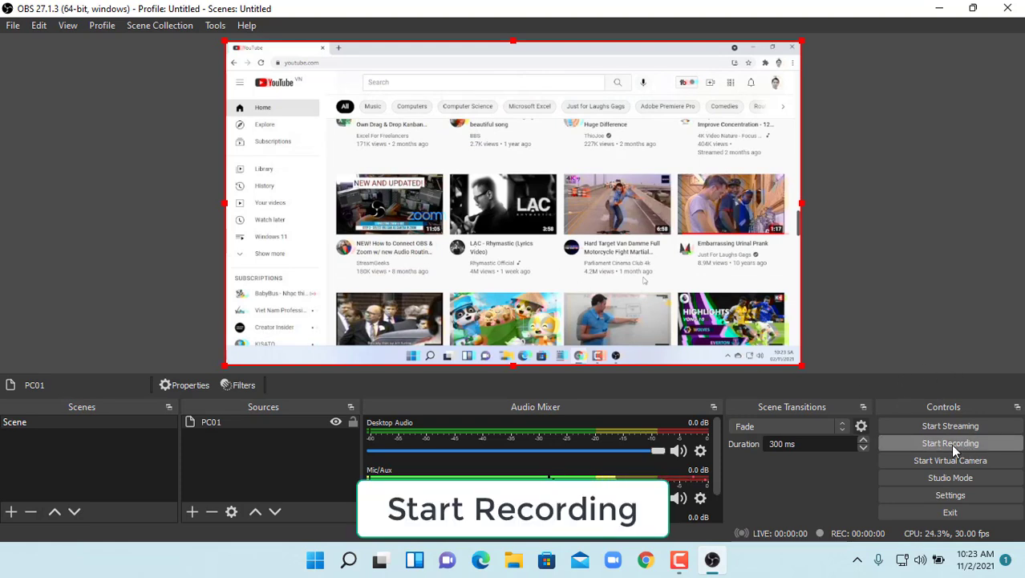
{"action": "left_click", "coordinate": [950, 443]}
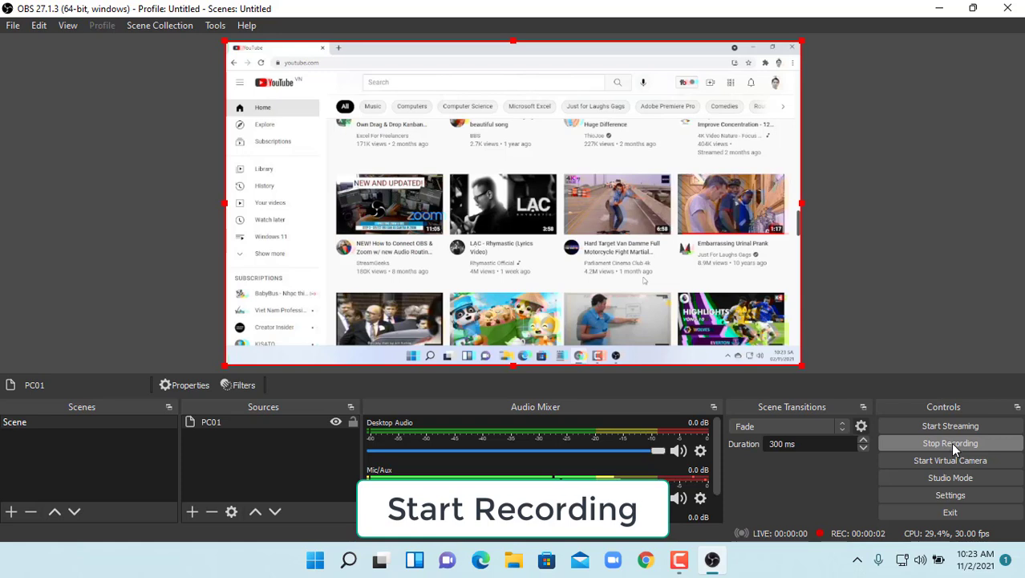
{"action": "left_click", "coordinate": [950, 443]}
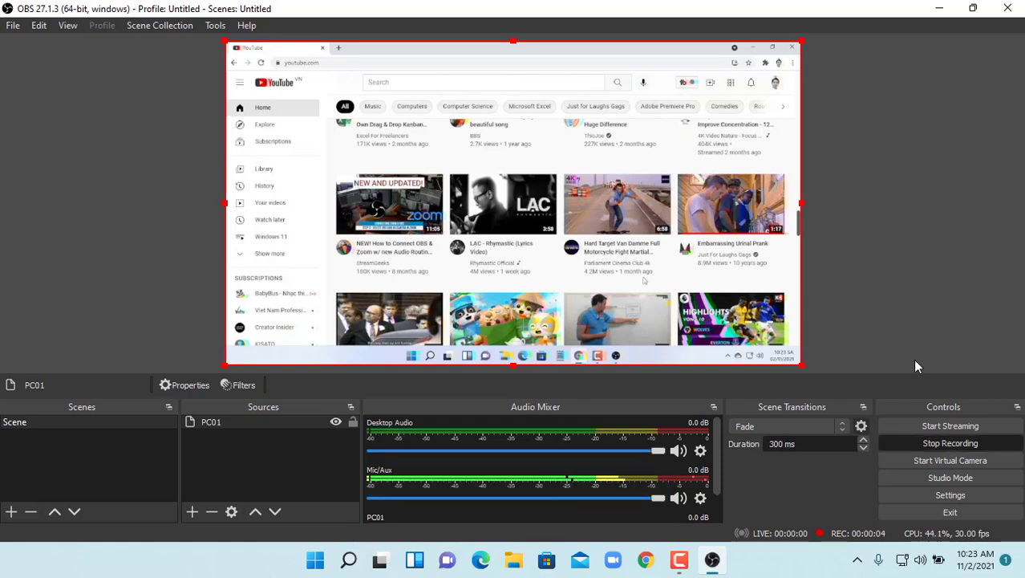